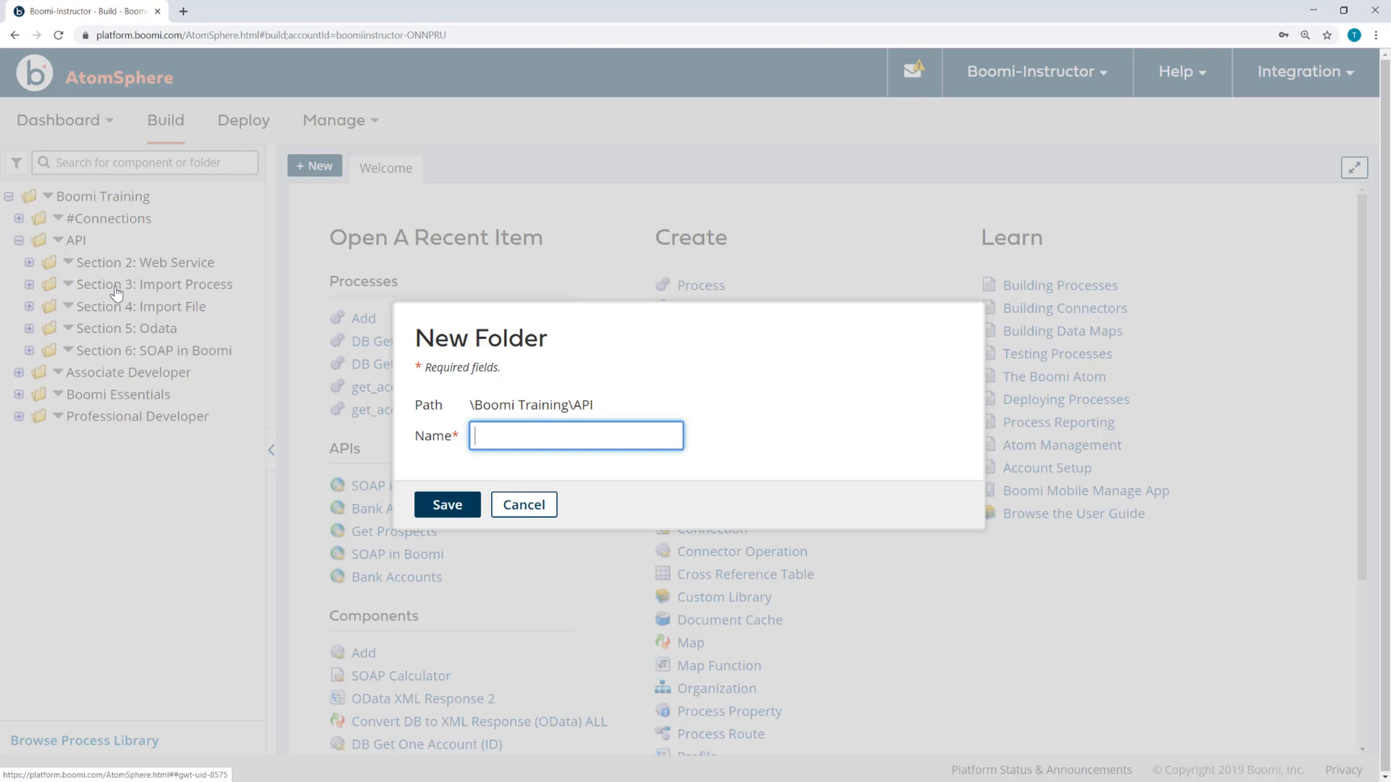
# Step: Create a folder named 'Section 7: Proxy' inside the API folder
pyautogui.write('Section 7: Prox')
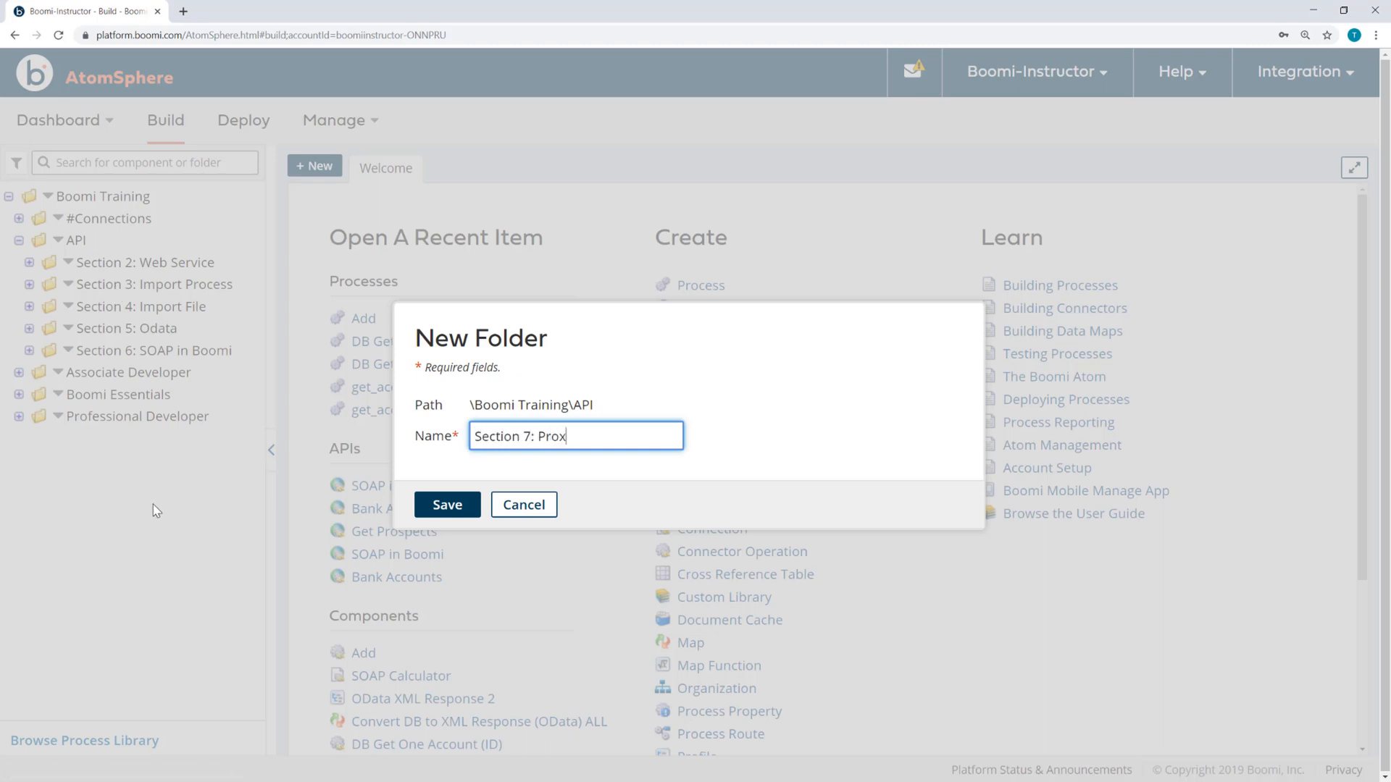
pyautogui.write('y')
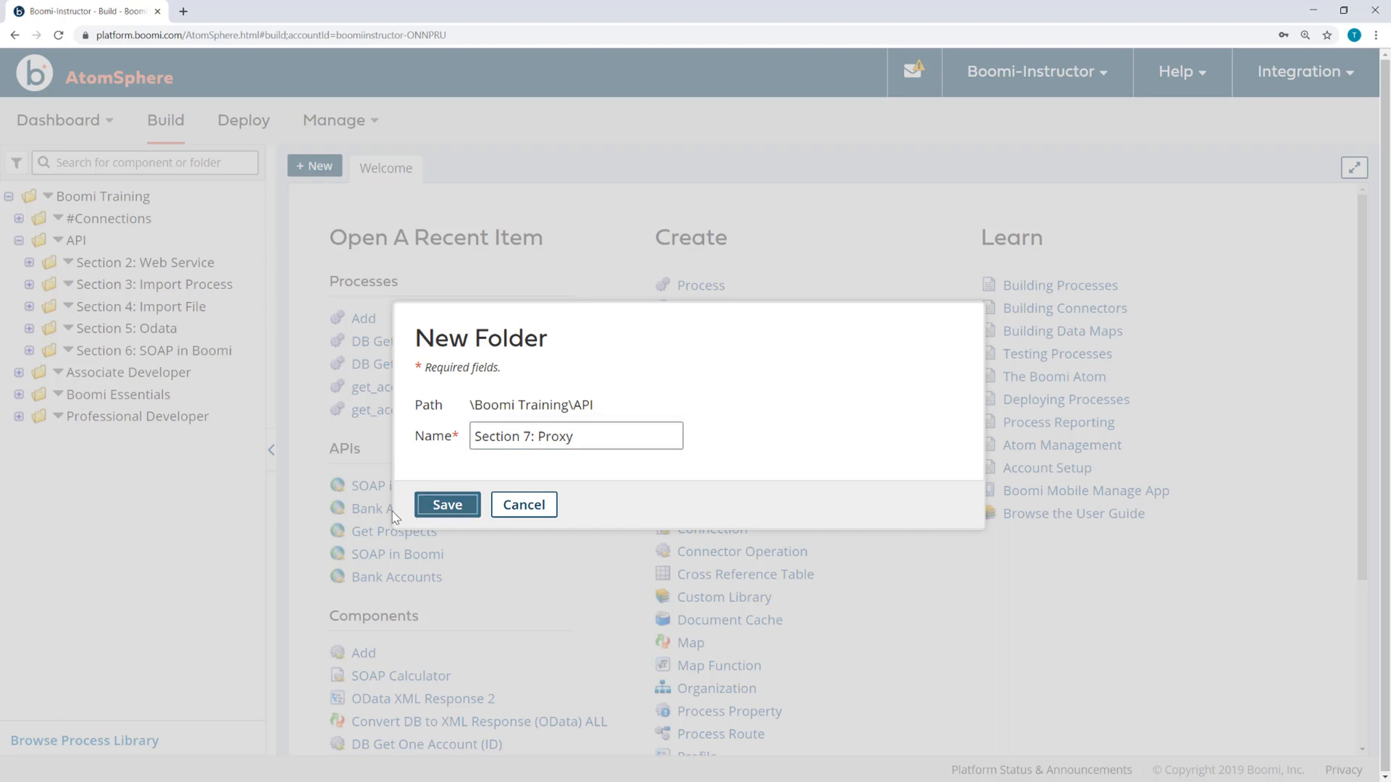
pyautogui.click(447, 504)
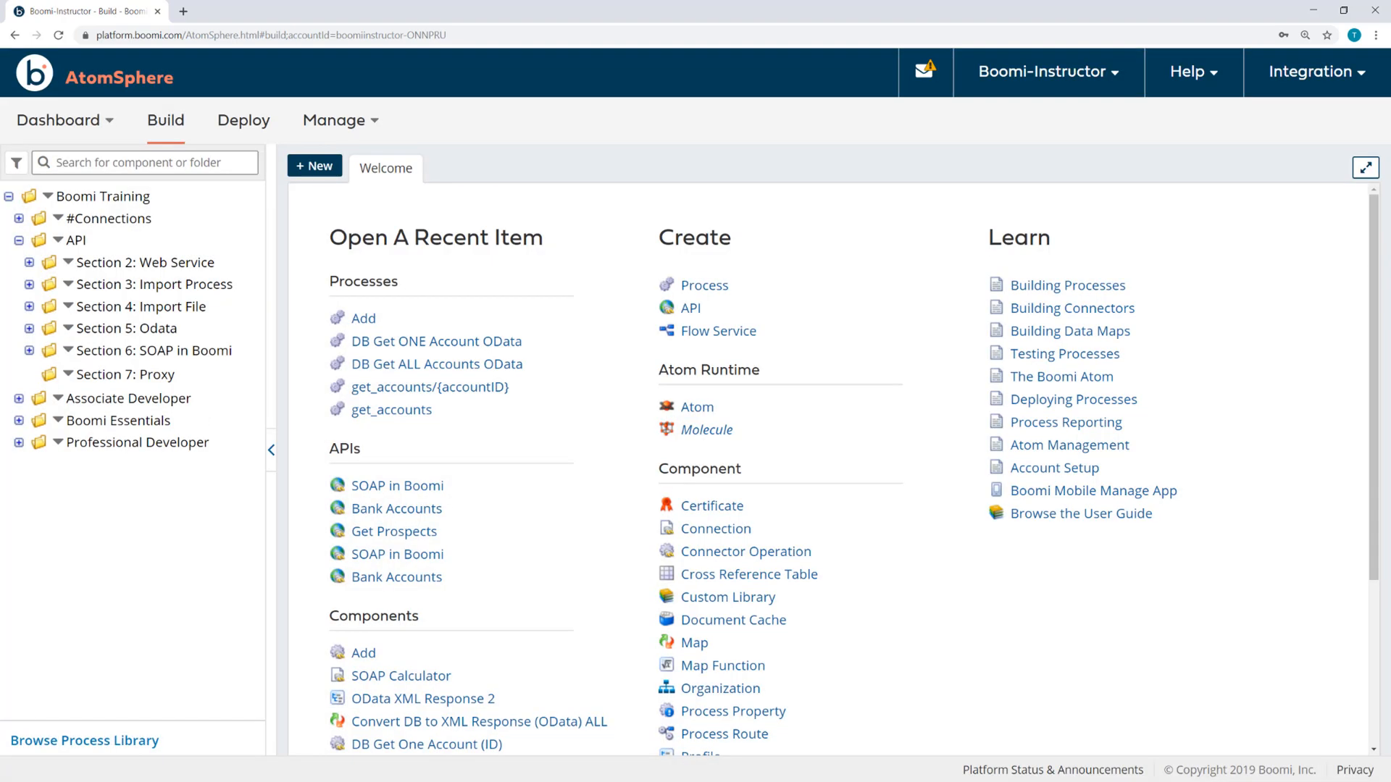
# Step: Create an API Proxy component named 'Calculator Proxy' in the Section 7: Proxy folder
pyautogui.rightClick(126, 374)
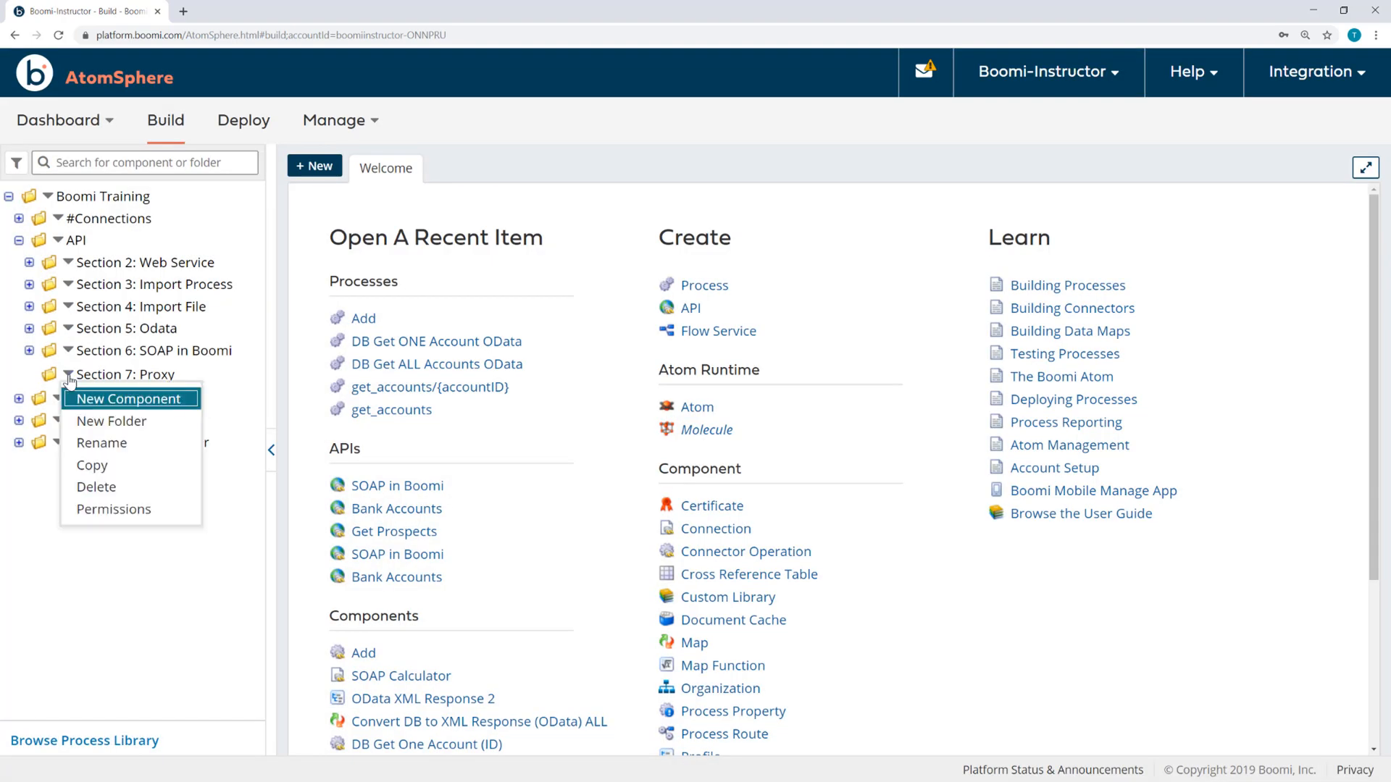
pyautogui.click(129, 400)
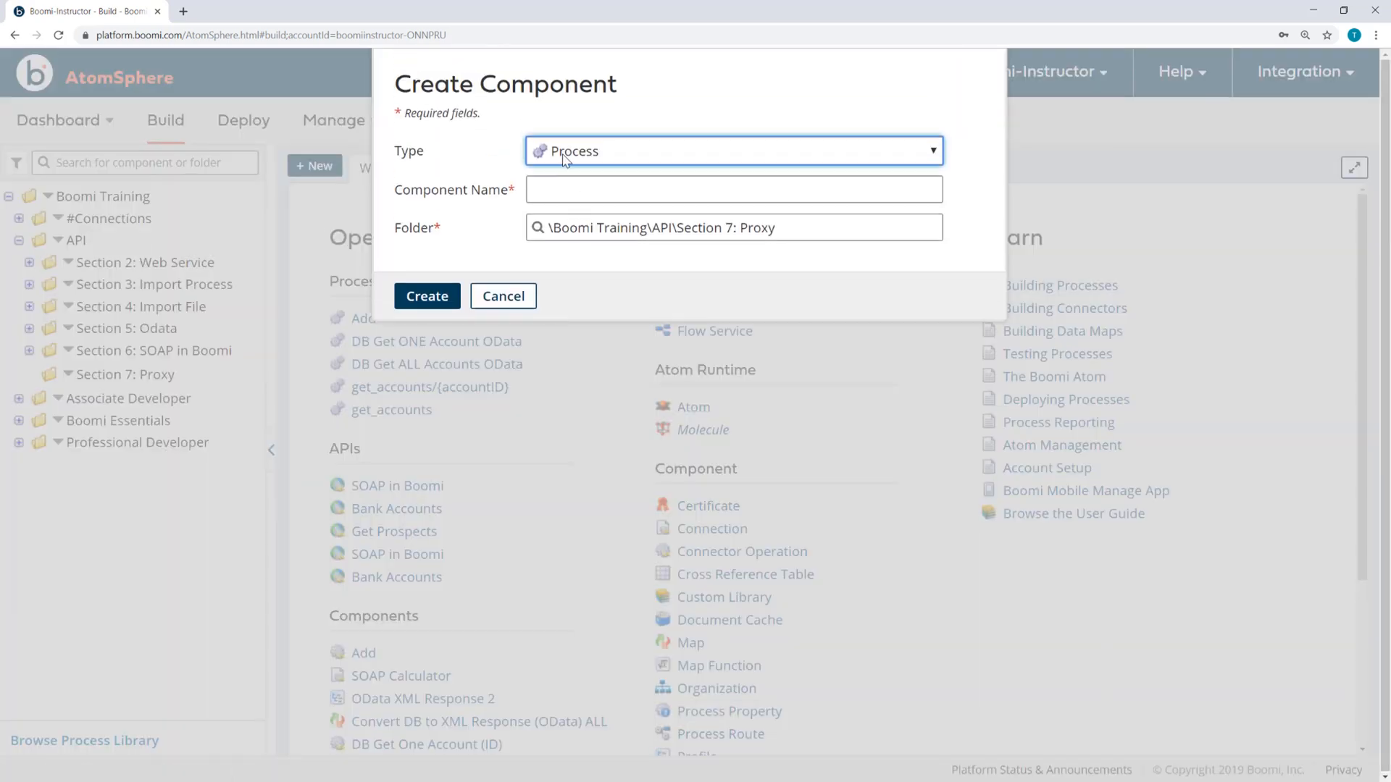
pyautogui.click(733, 151)
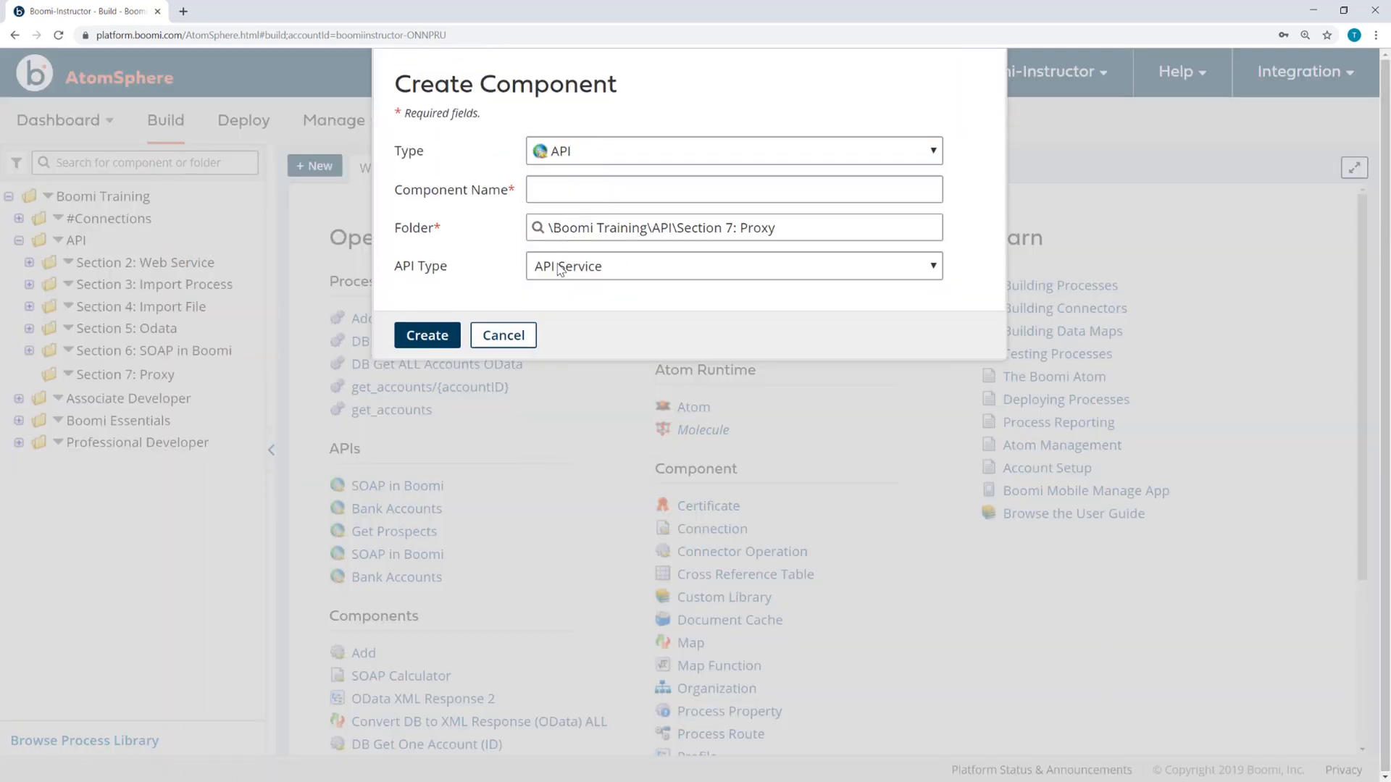
pyautogui.click(735, 266)
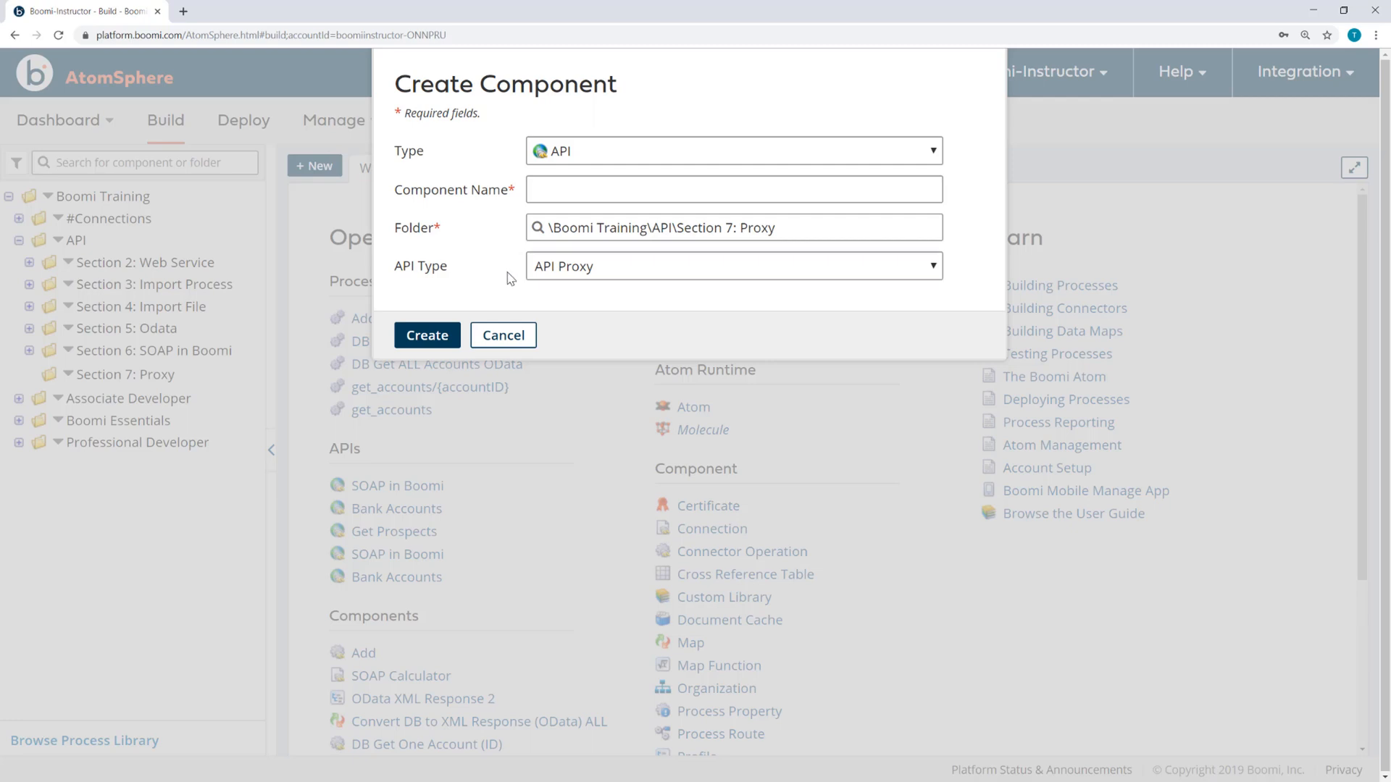
pyautogui.write('Ca')
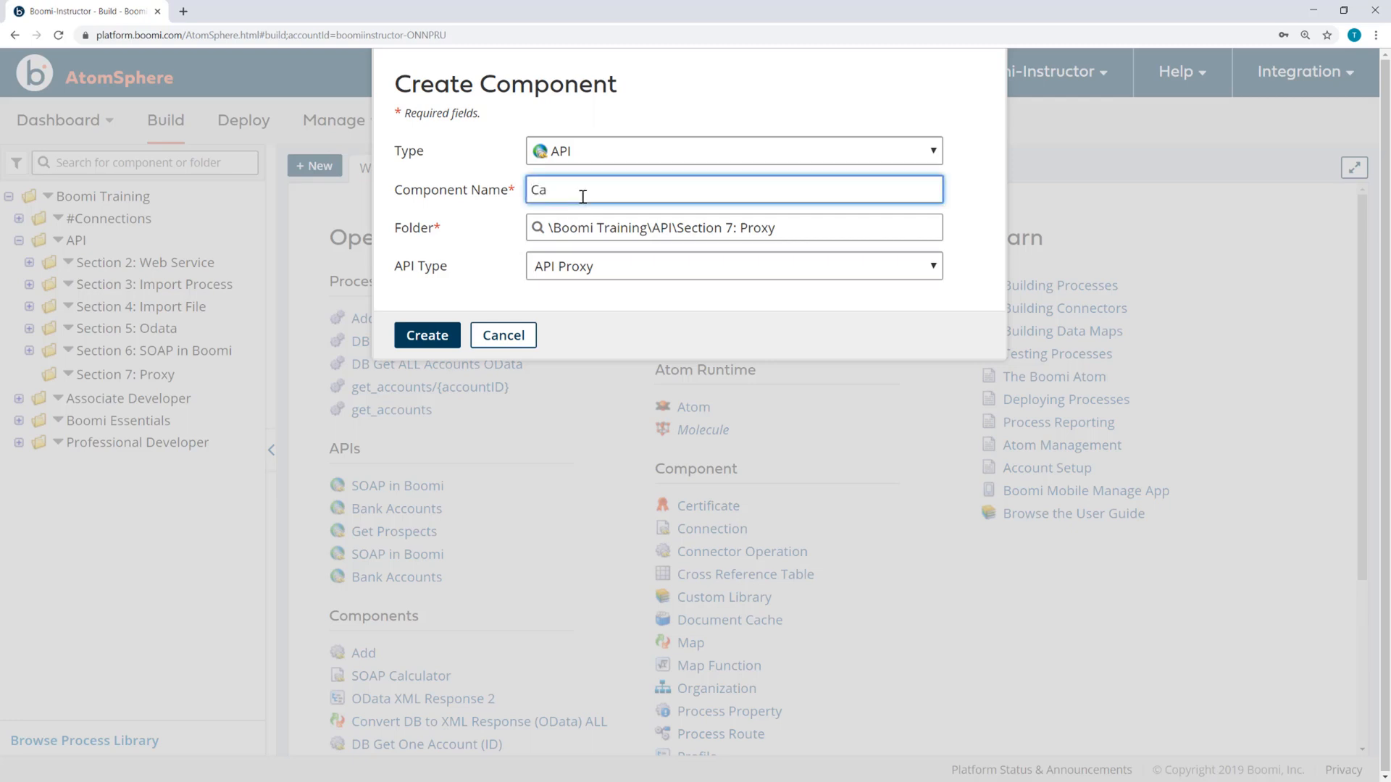
pyautogui.write('lculator Proxy')
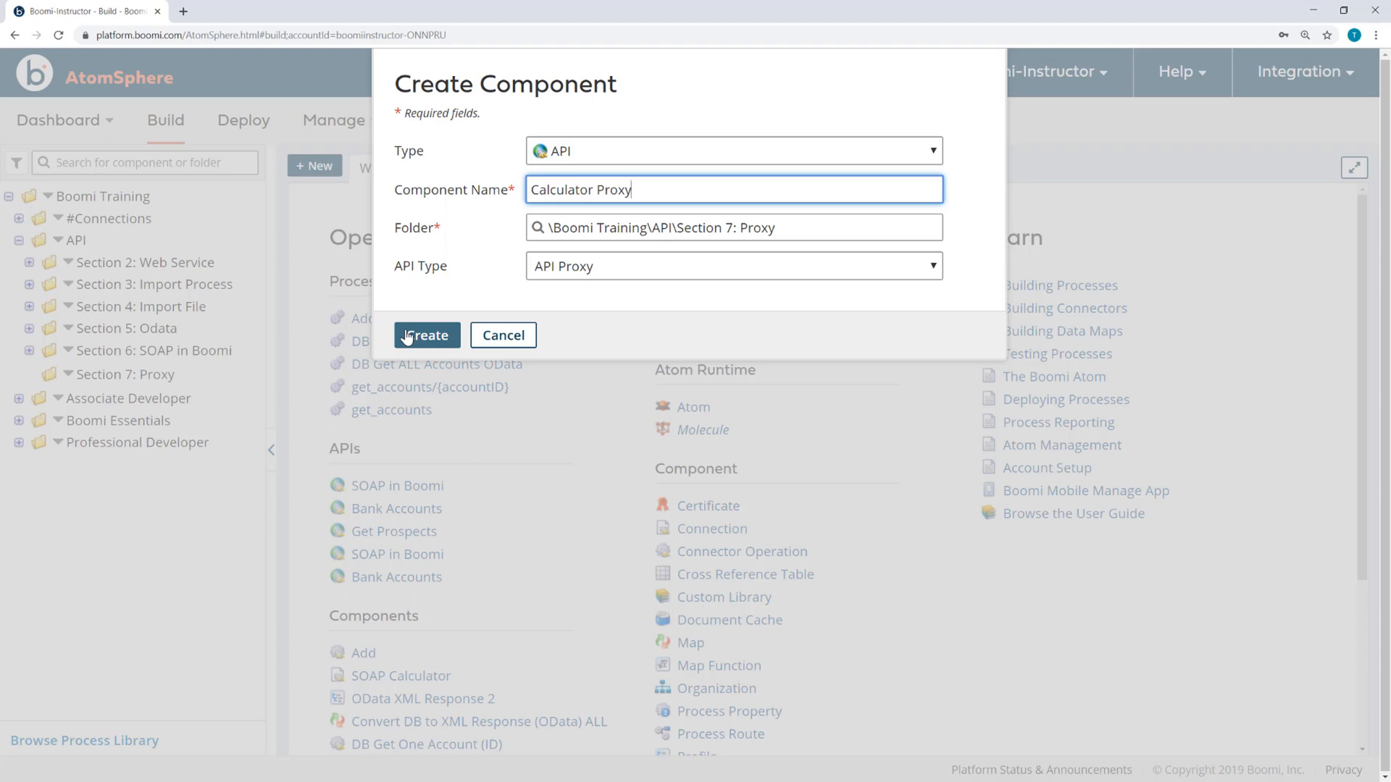
pyautogui.click(426, 336)
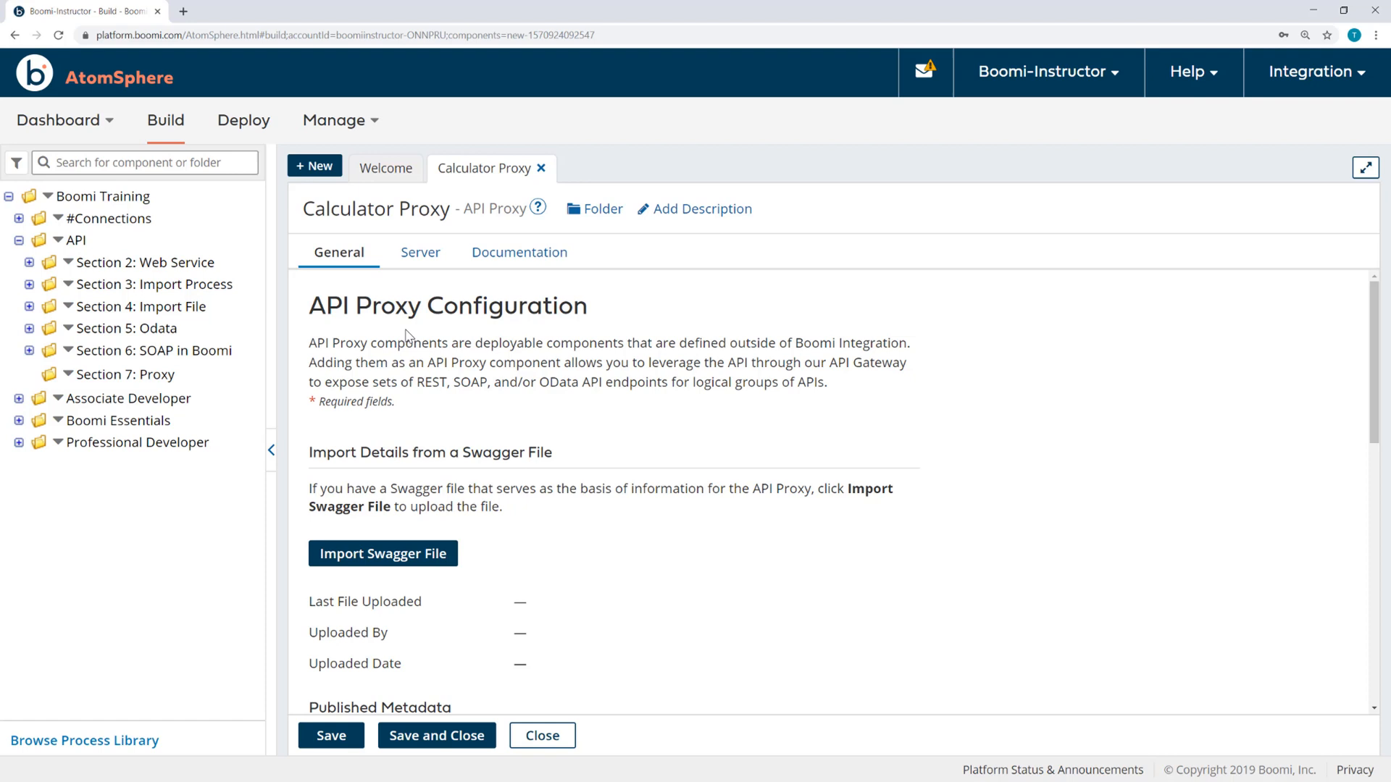
pyautogui.moveTo(523, 572)
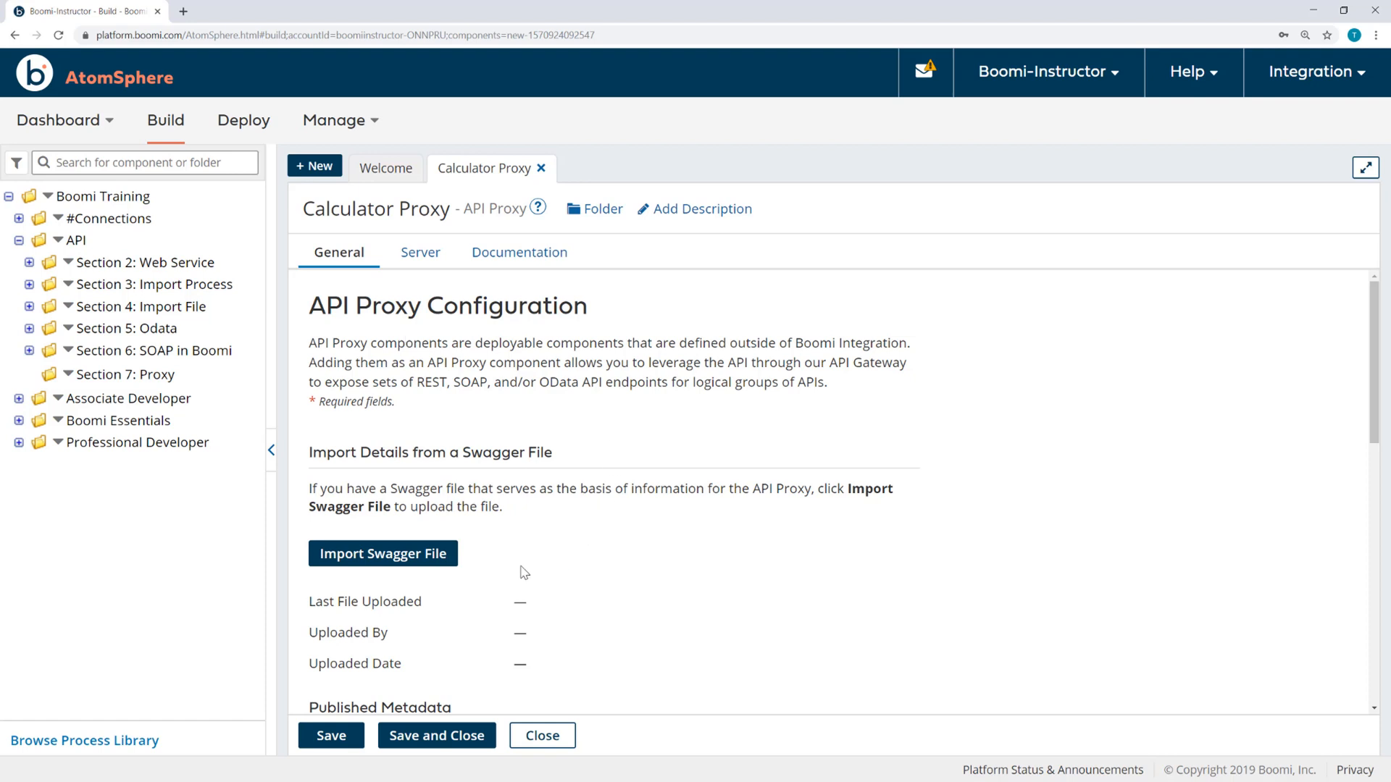
pyautogui.moveTo(479, 594)
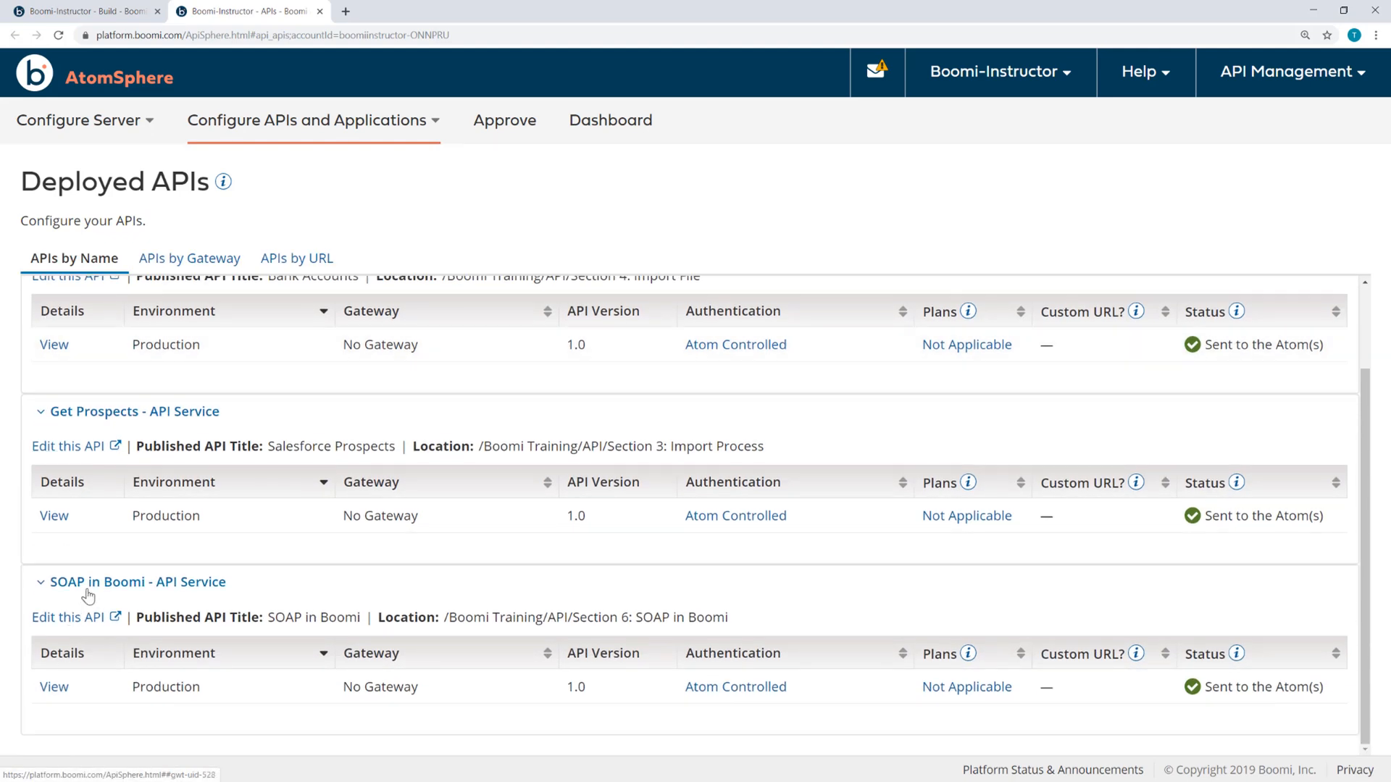
# Step: View the SOAP in Boomi deployment details and select the service's base URL to copy
pyautogui.click(52, 687)
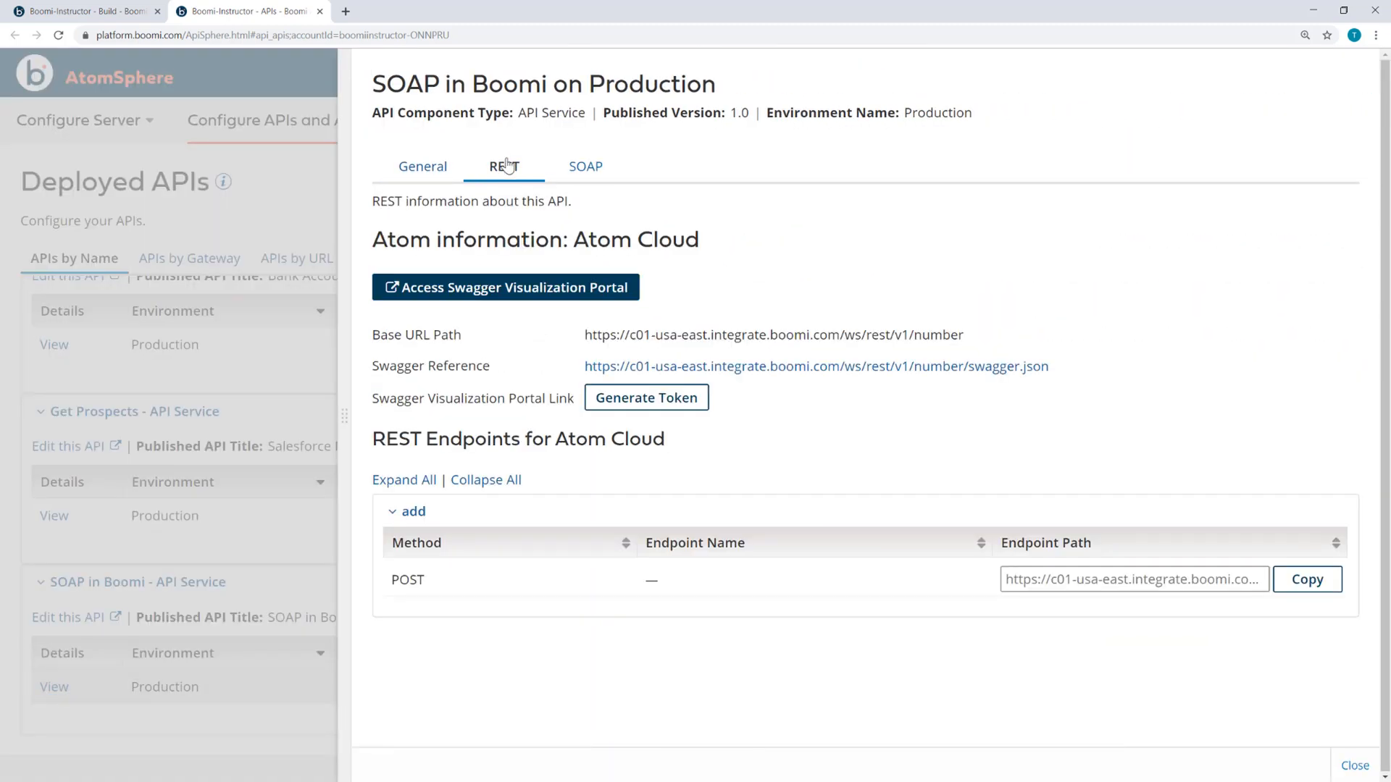
pyautogui.moveTo(584, 365); pyautogui.dragTo(757, 365)
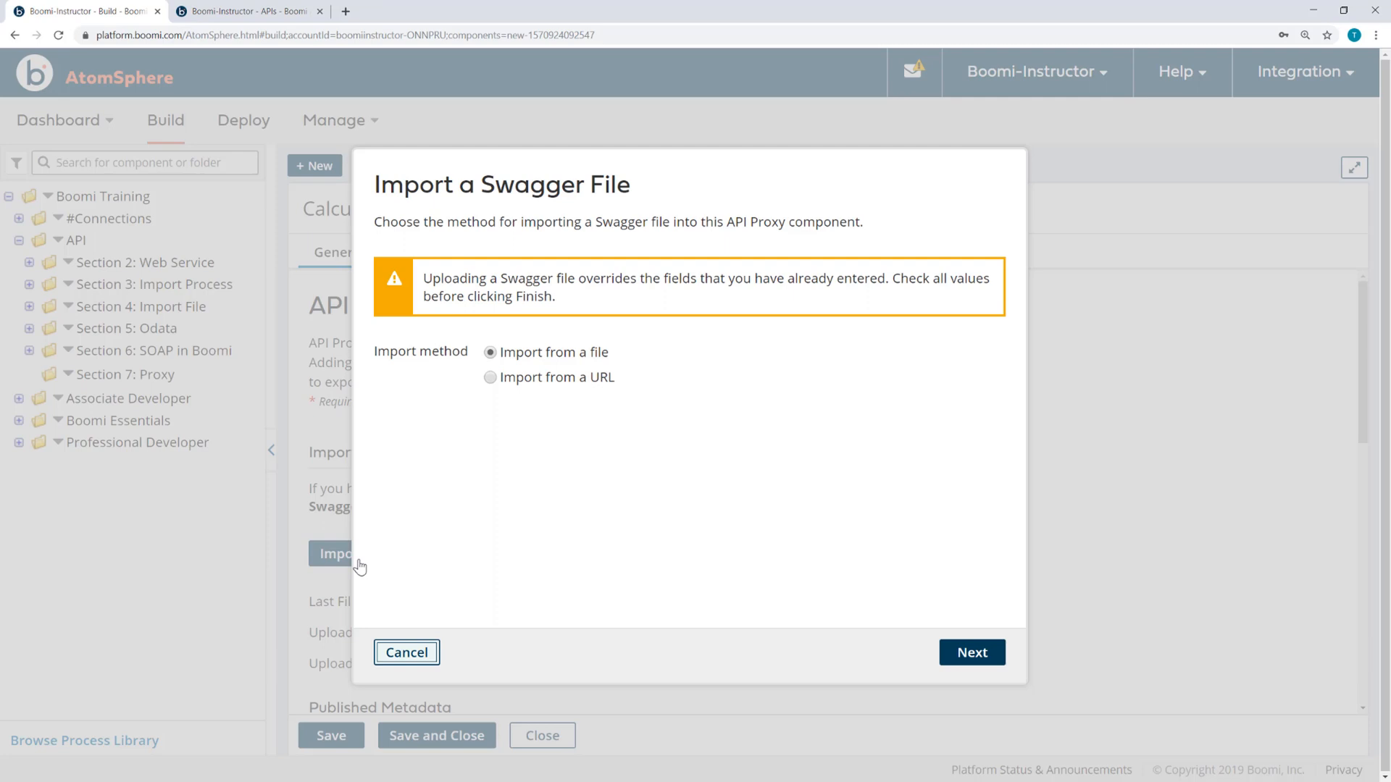
# Step: Choose URL import and enter the number service's base URL ending in /swagger.json
pyautogui.click(490, 377)
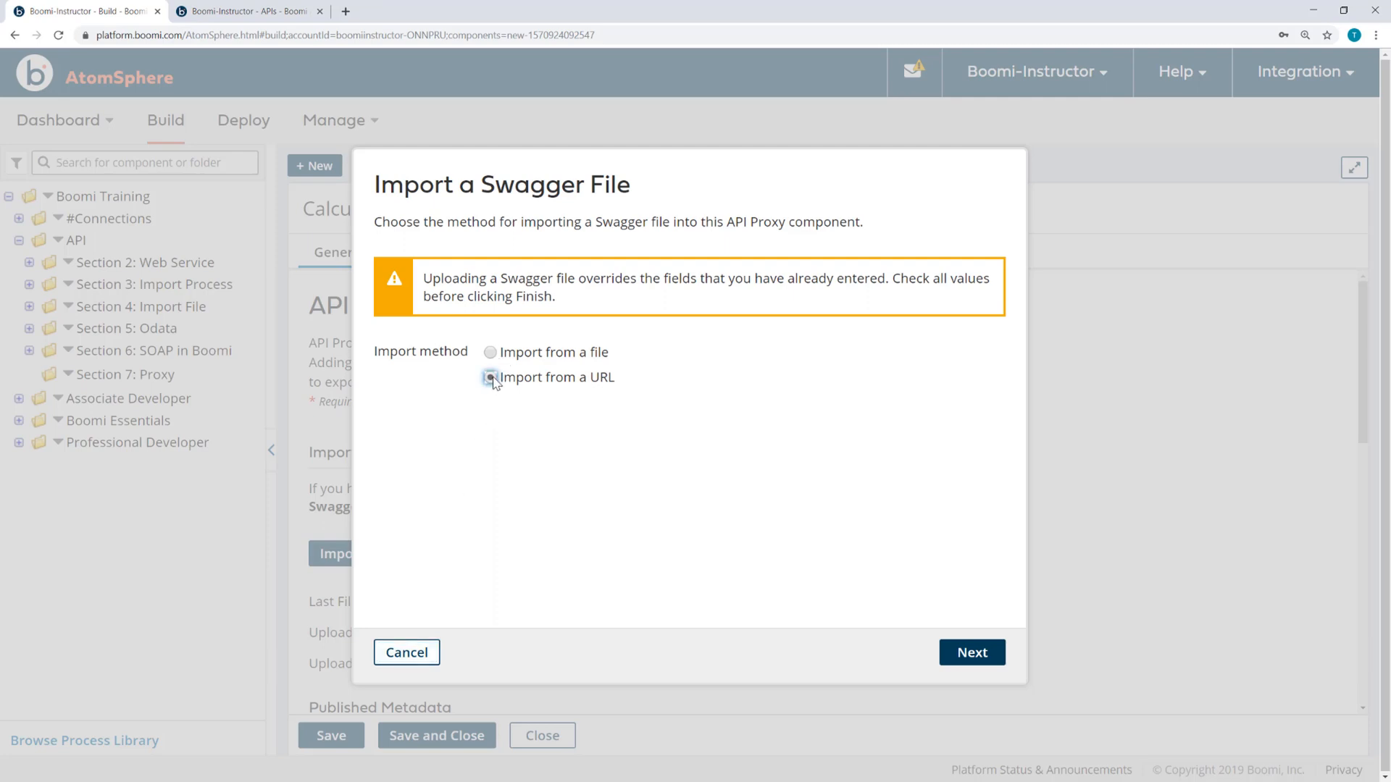
pyautogui.click(972, 652)
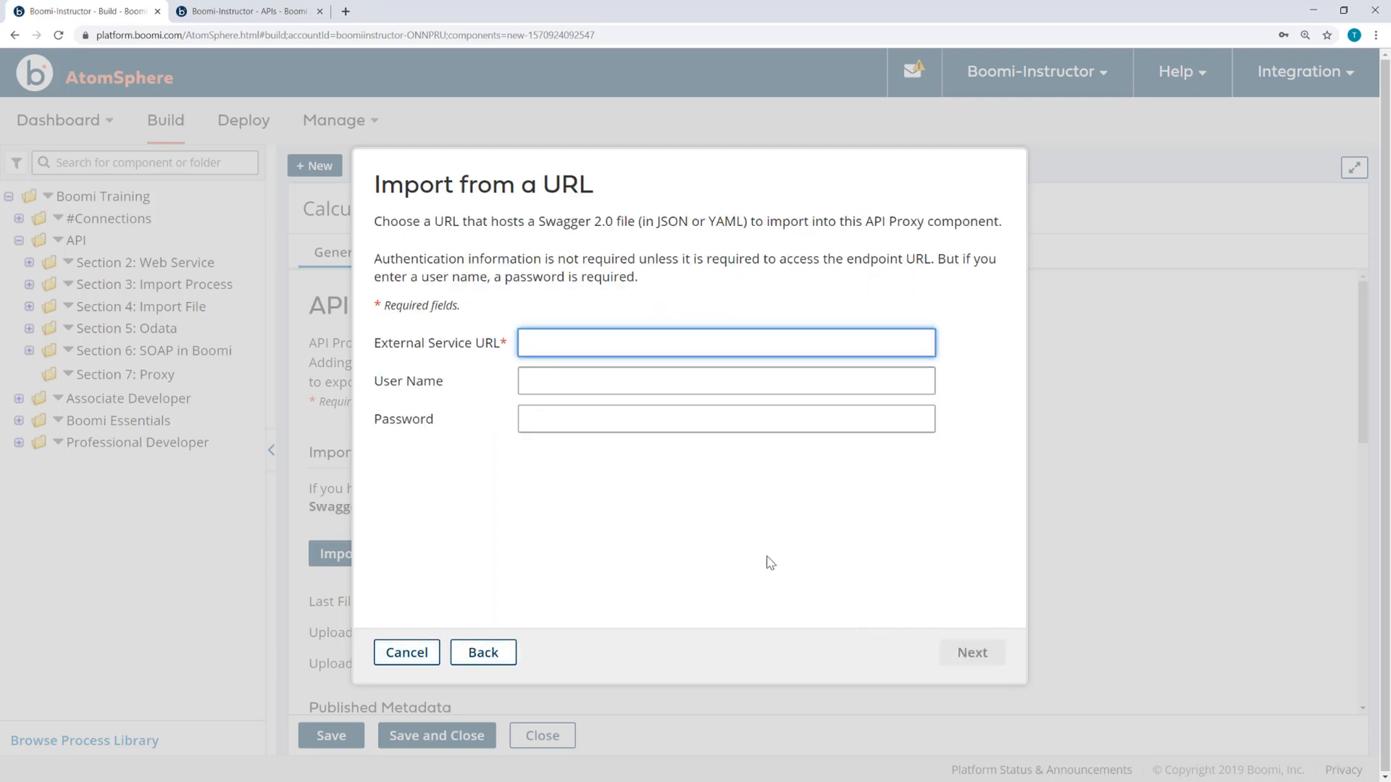
pyautogui.write('https://c01-usa-east.integrate.boomi.com/ws/rest/v1/number.')
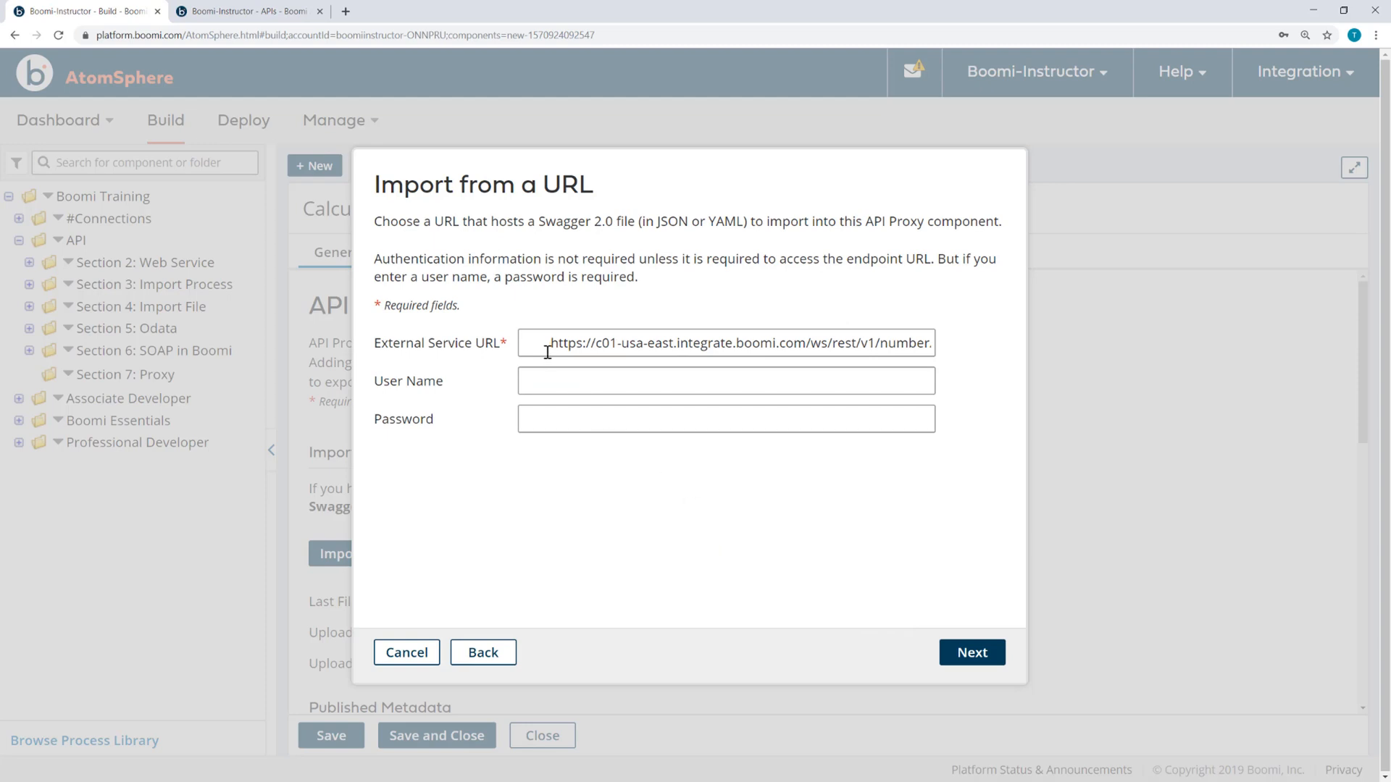
pyautogui.click(725, 343)
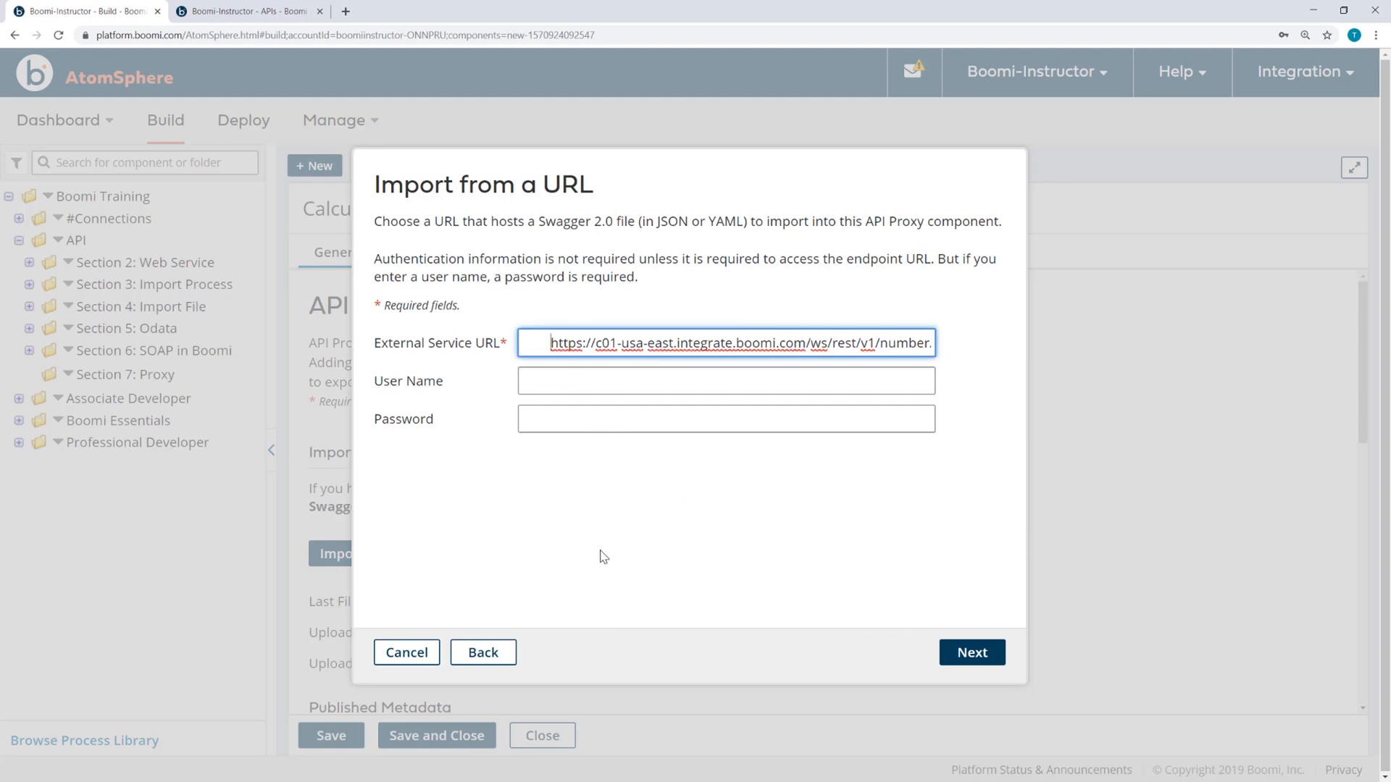
pyautogui.write('/swagger.json')
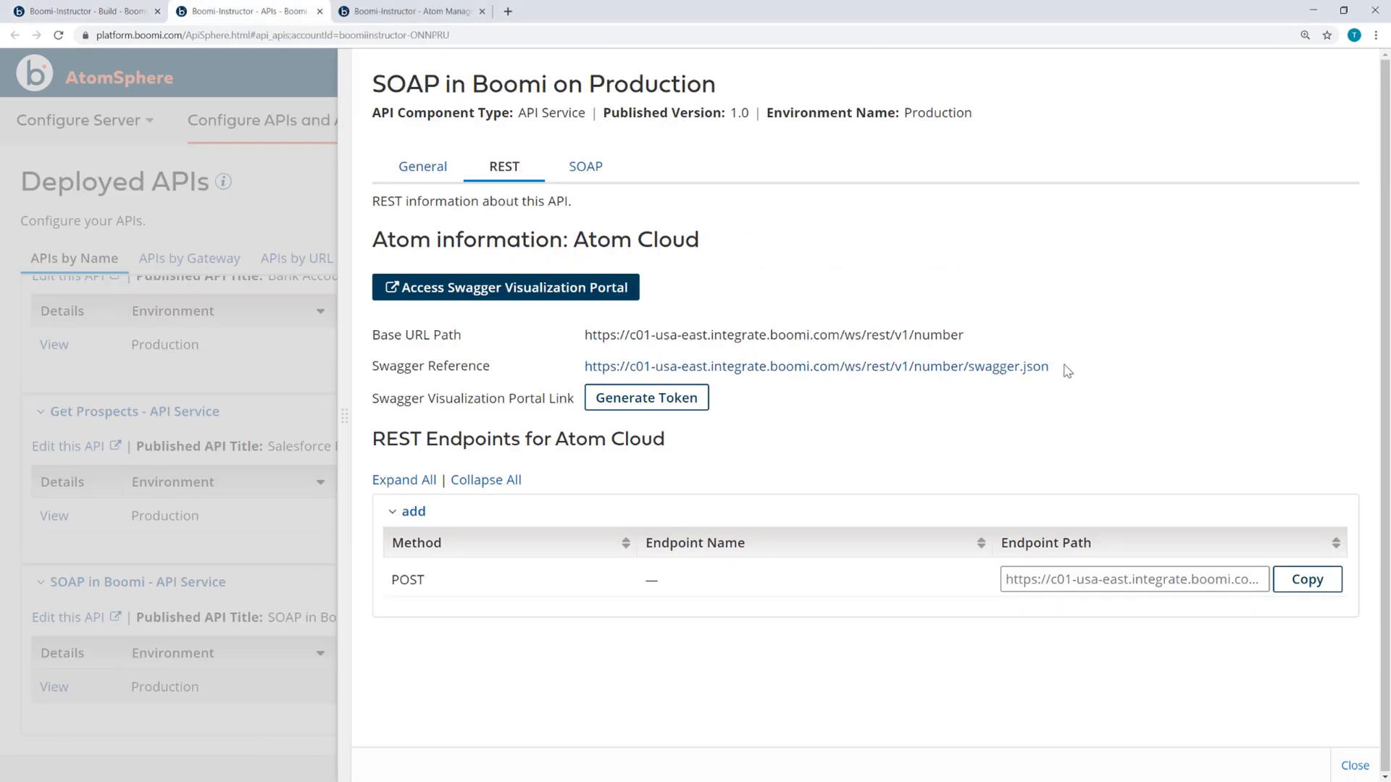
# Step: Select the full Swagger Reference address and switch to the Atom Management page
pyautogui.doubleClick(818, 367)
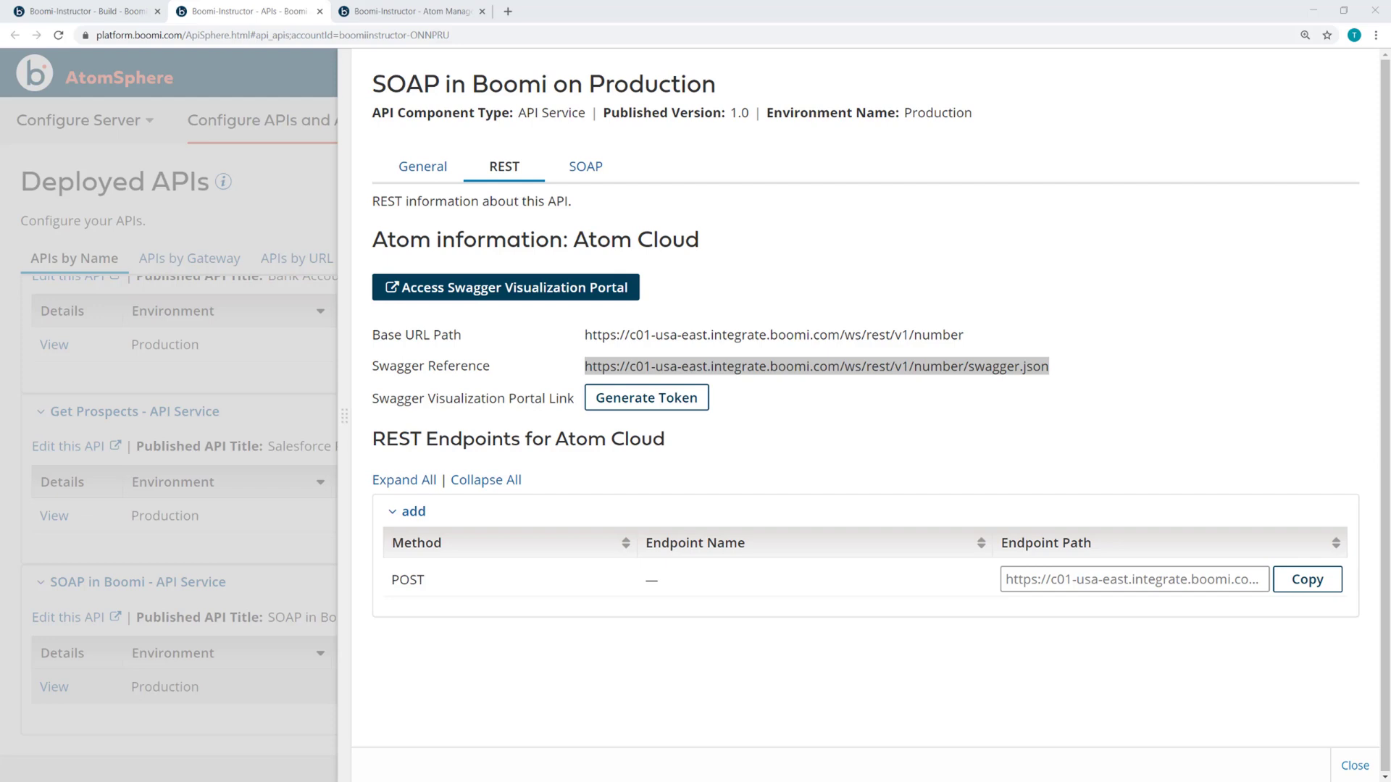
pyautogui.moveTo(356, 10)
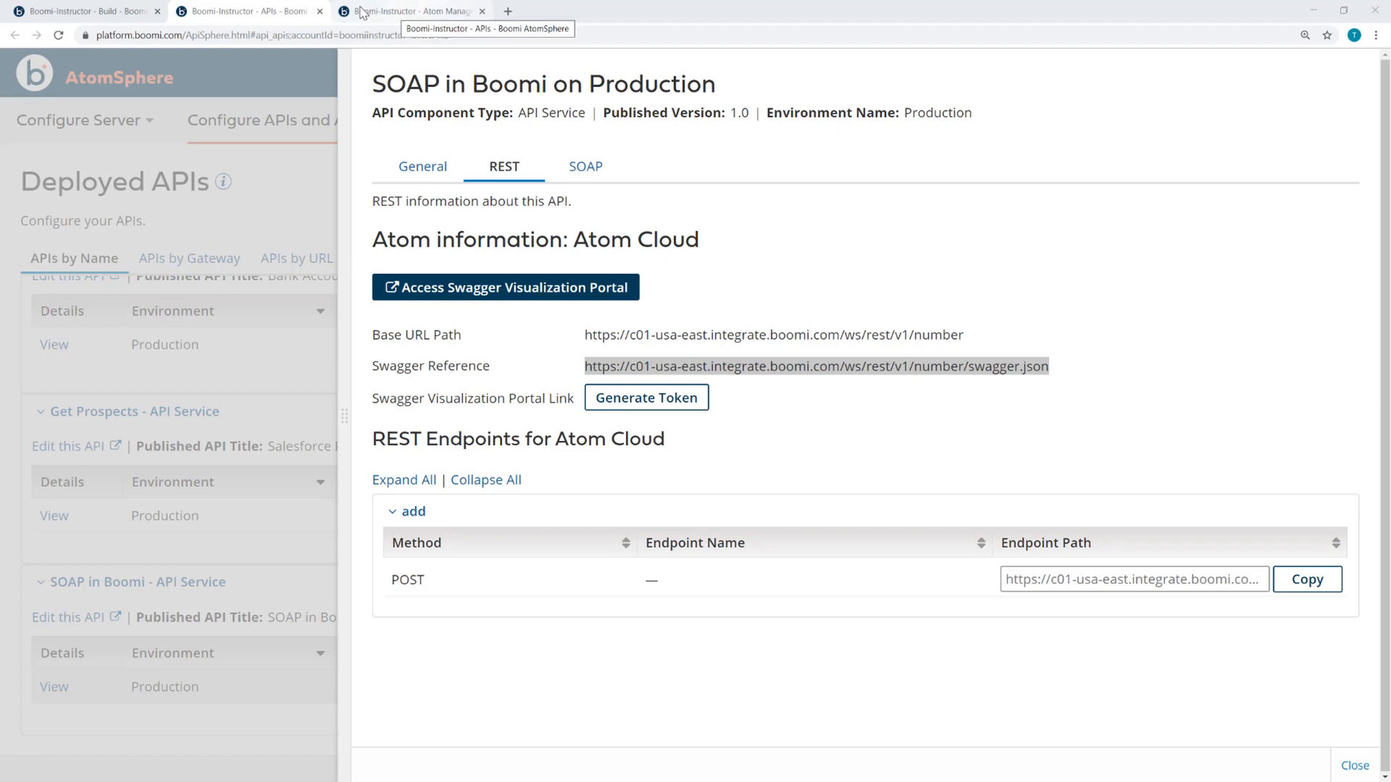
pyautogui.click(414, 11)
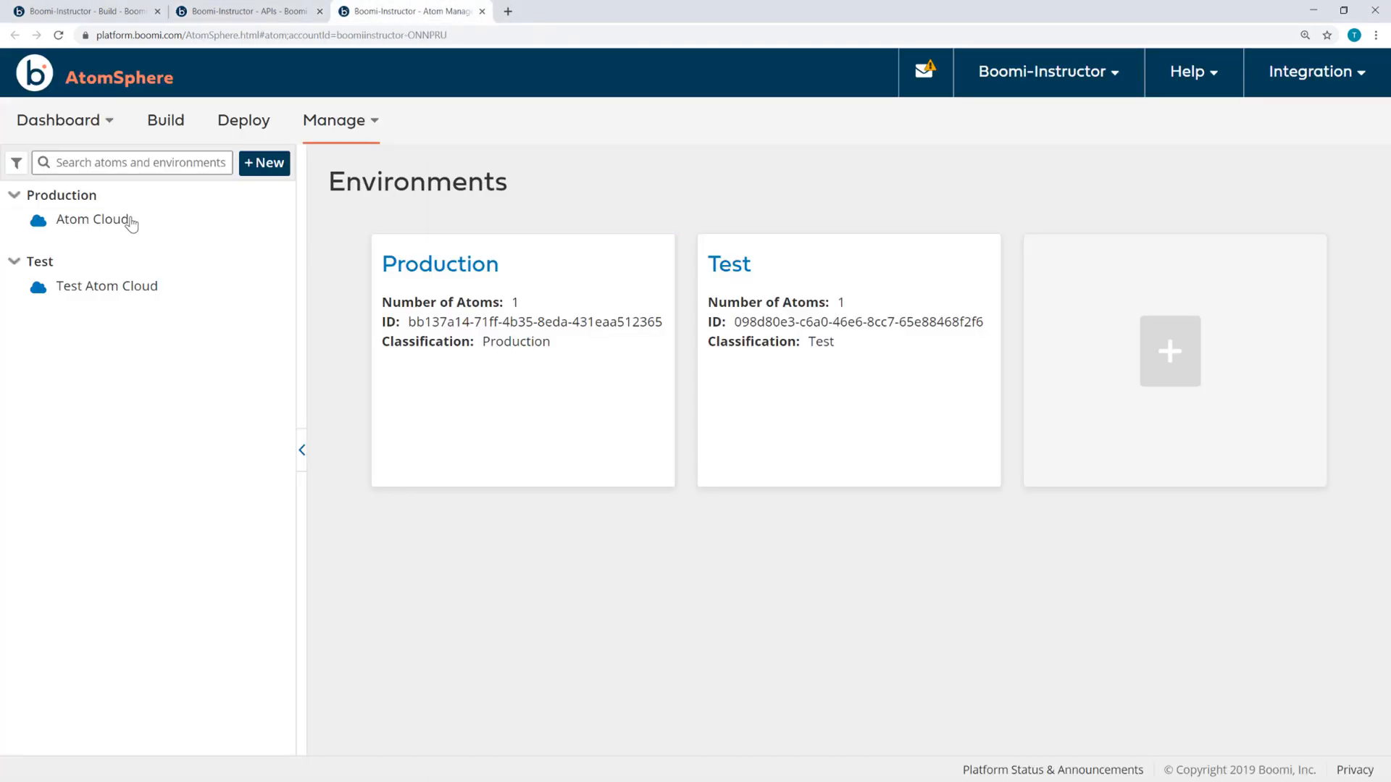
# Step: Copy the Production Atom Cloud shared web server user's authentication token
pyautogui.click(91, 220)
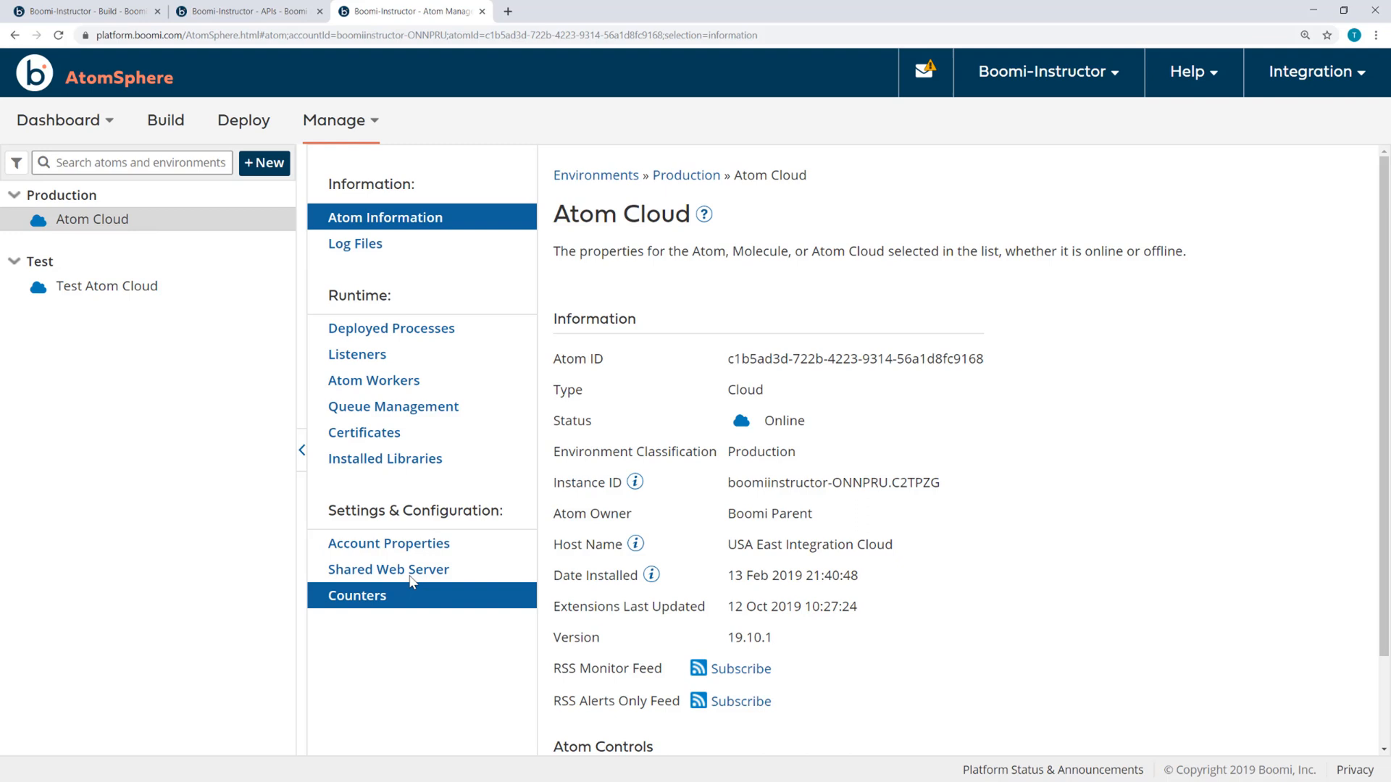
pyautogui.click(388, 569)
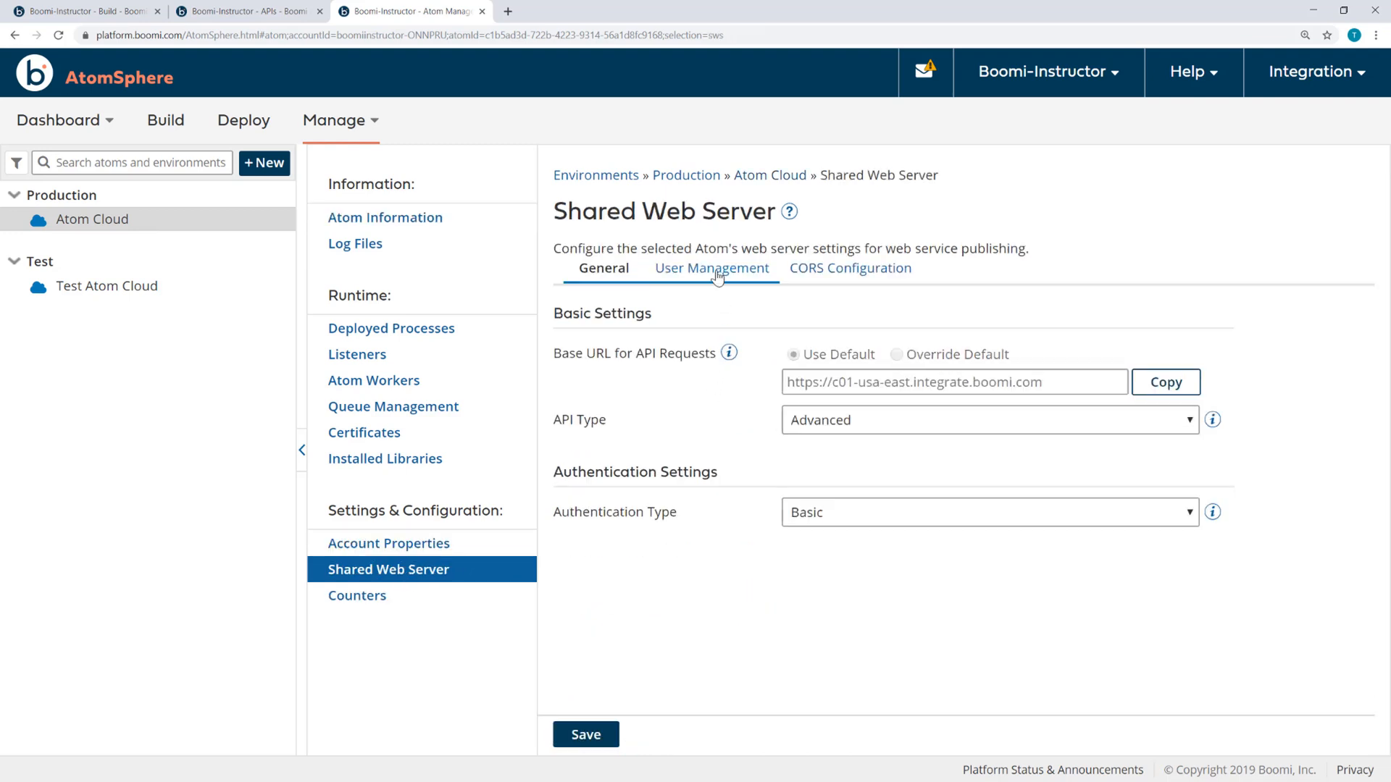
pyautogui.click(711, 268)
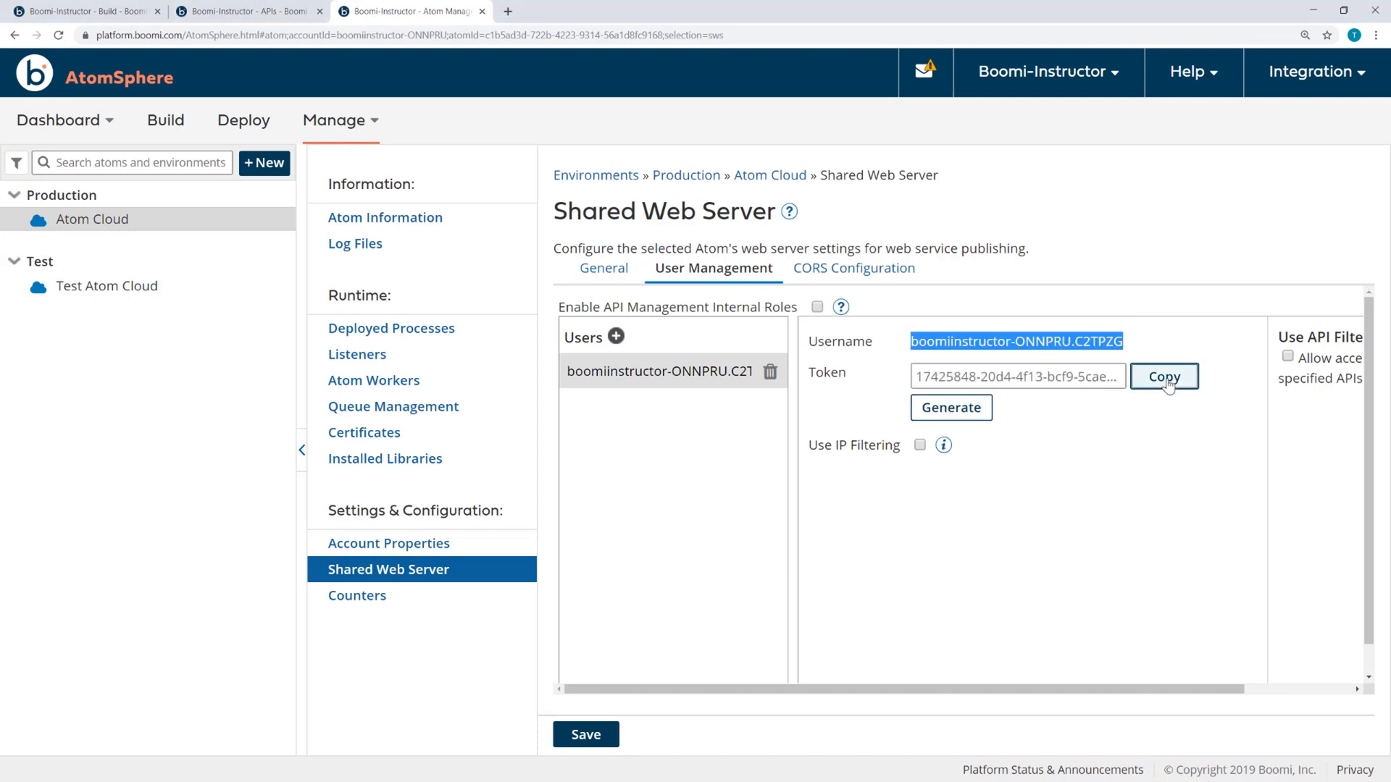
pyautogui.click(1164, 376)
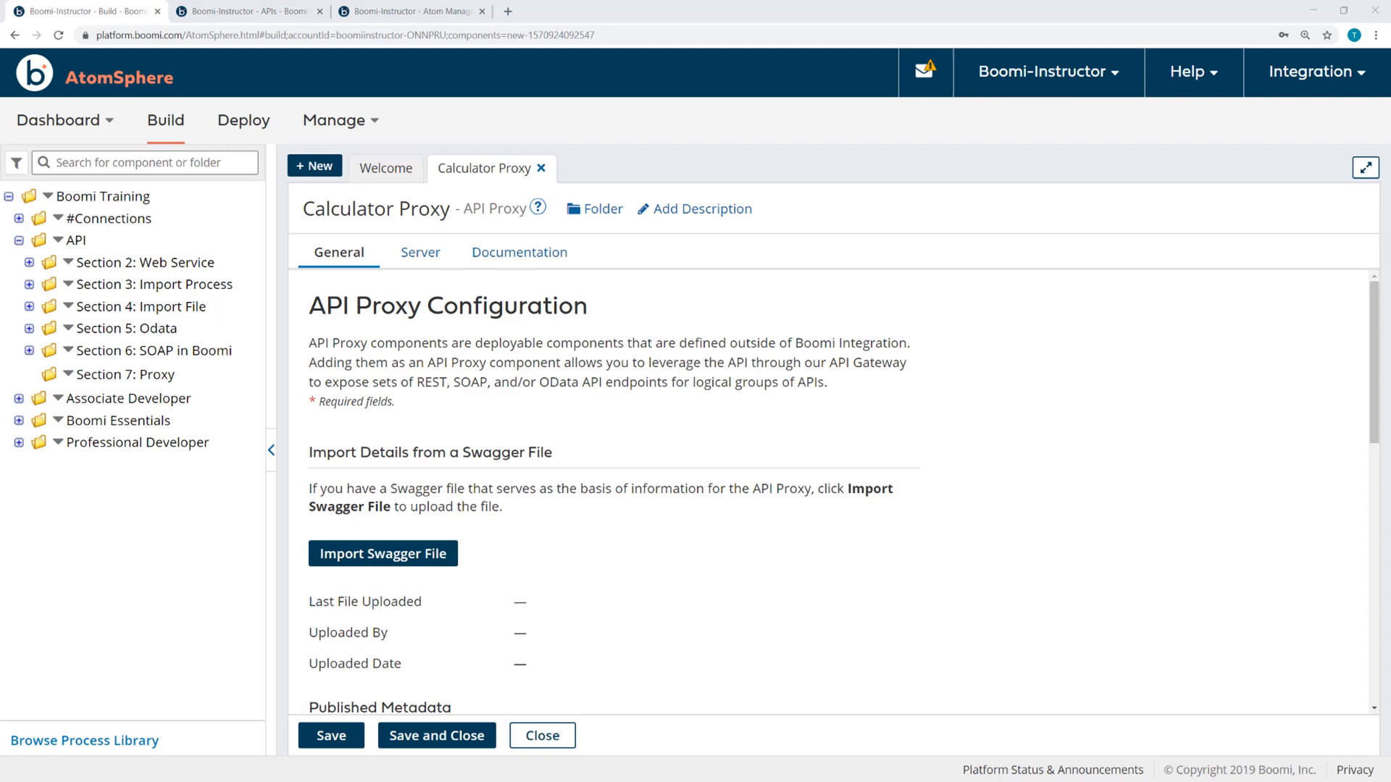
pyautogui.moveTo(409, 563)
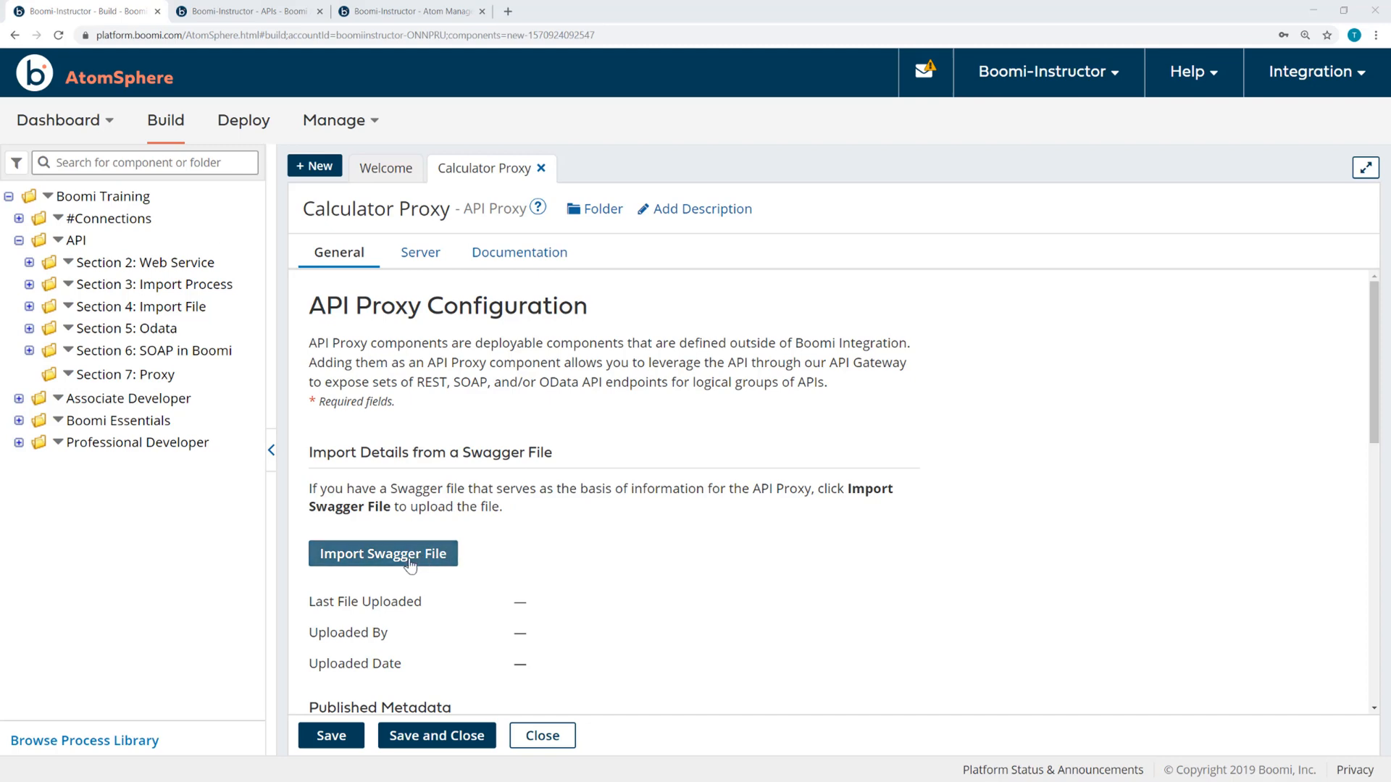
# Step: Import the Swagger from the swagger.json URL with user boomiinstructor-ONNPRU.C2TPZG and its token, reaching the summary
pyautogui.click(382, 554)
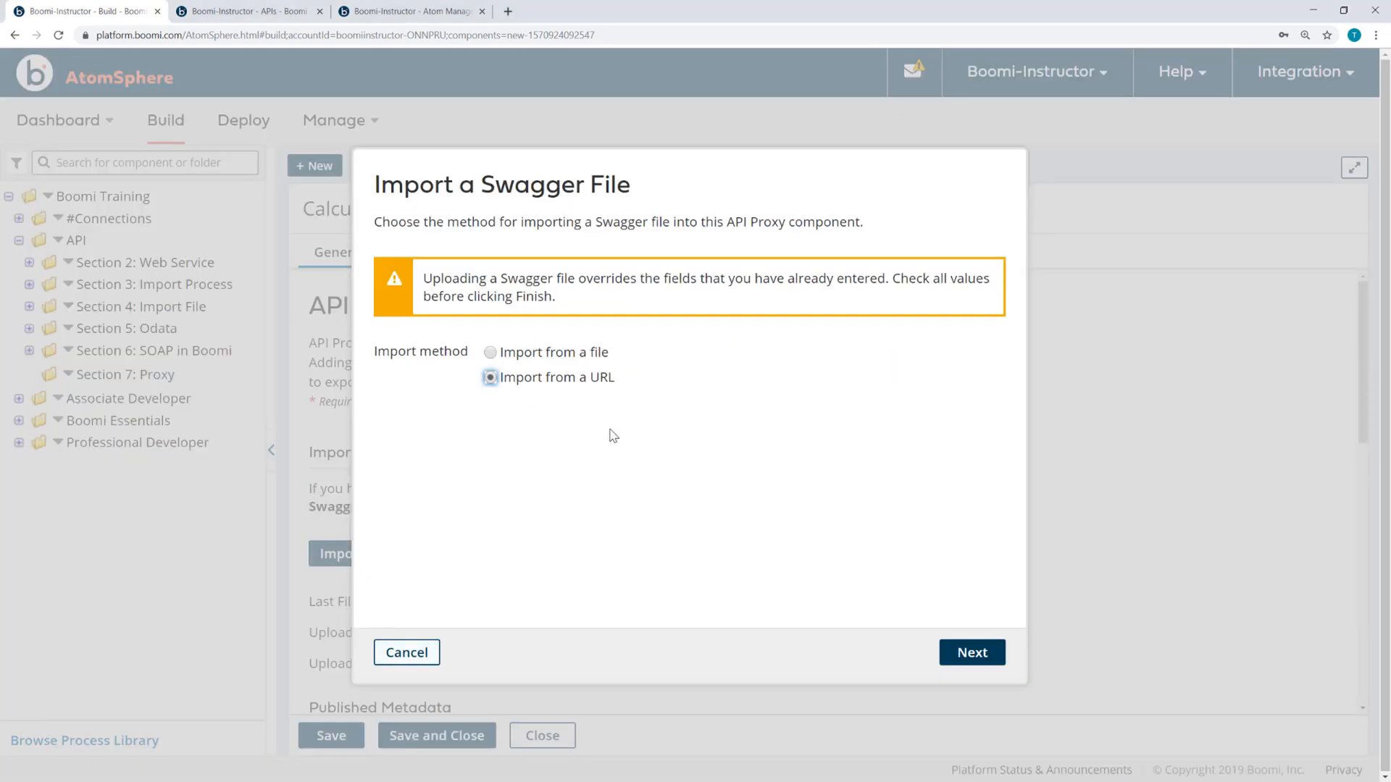
pyautogui.click(971, 652)
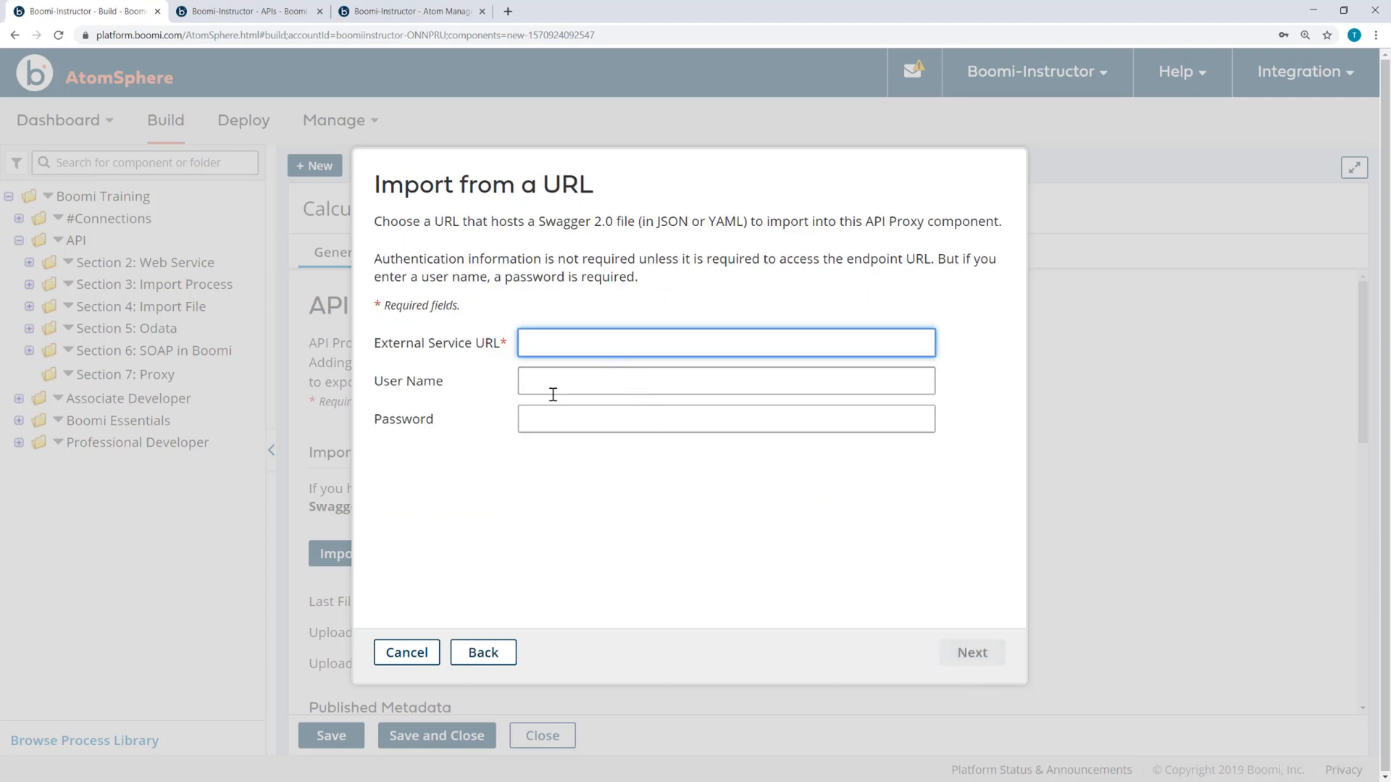
pyautogui.write('https://c01-usa-east.integrate.boomi.com/ws/rest/v1/number/swa')
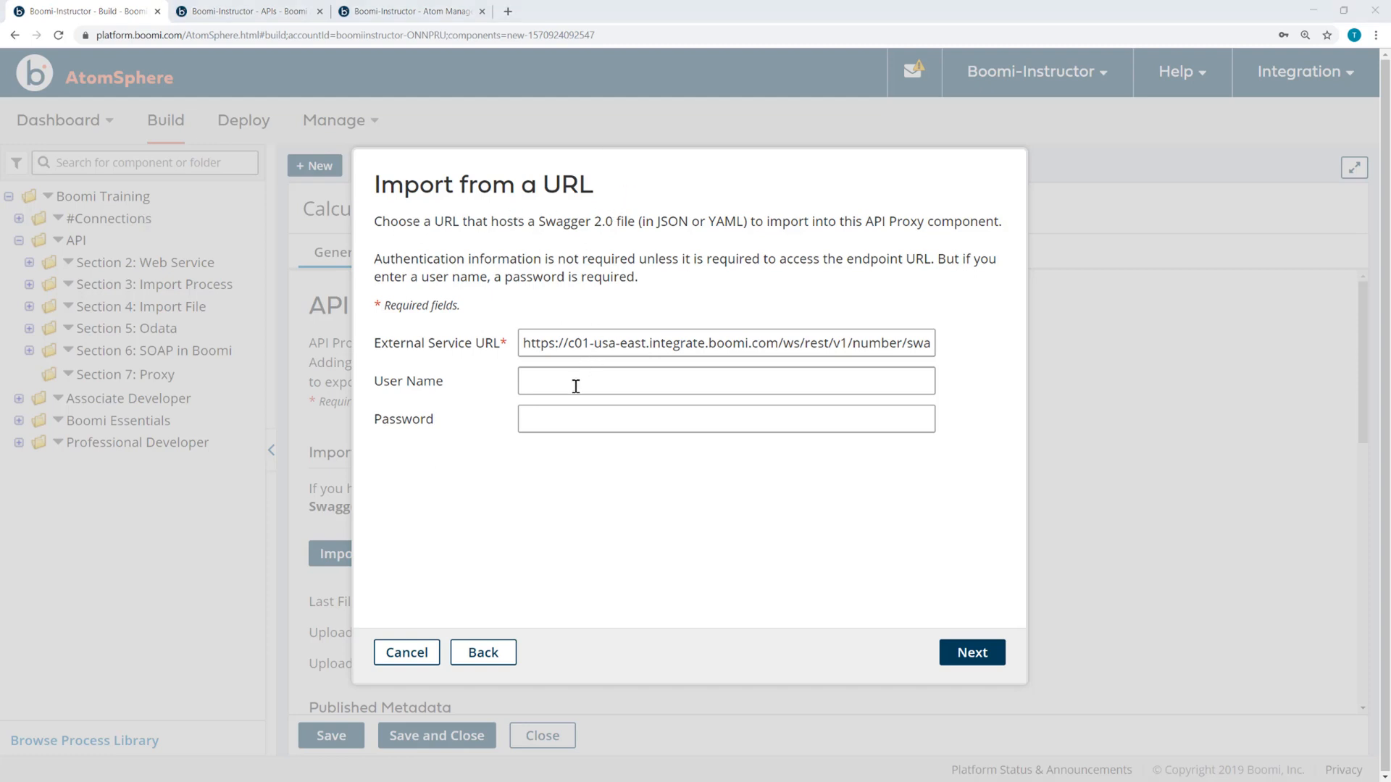
pyautogui.write('boomiinstructor-ONNPRU.C2TPZG')
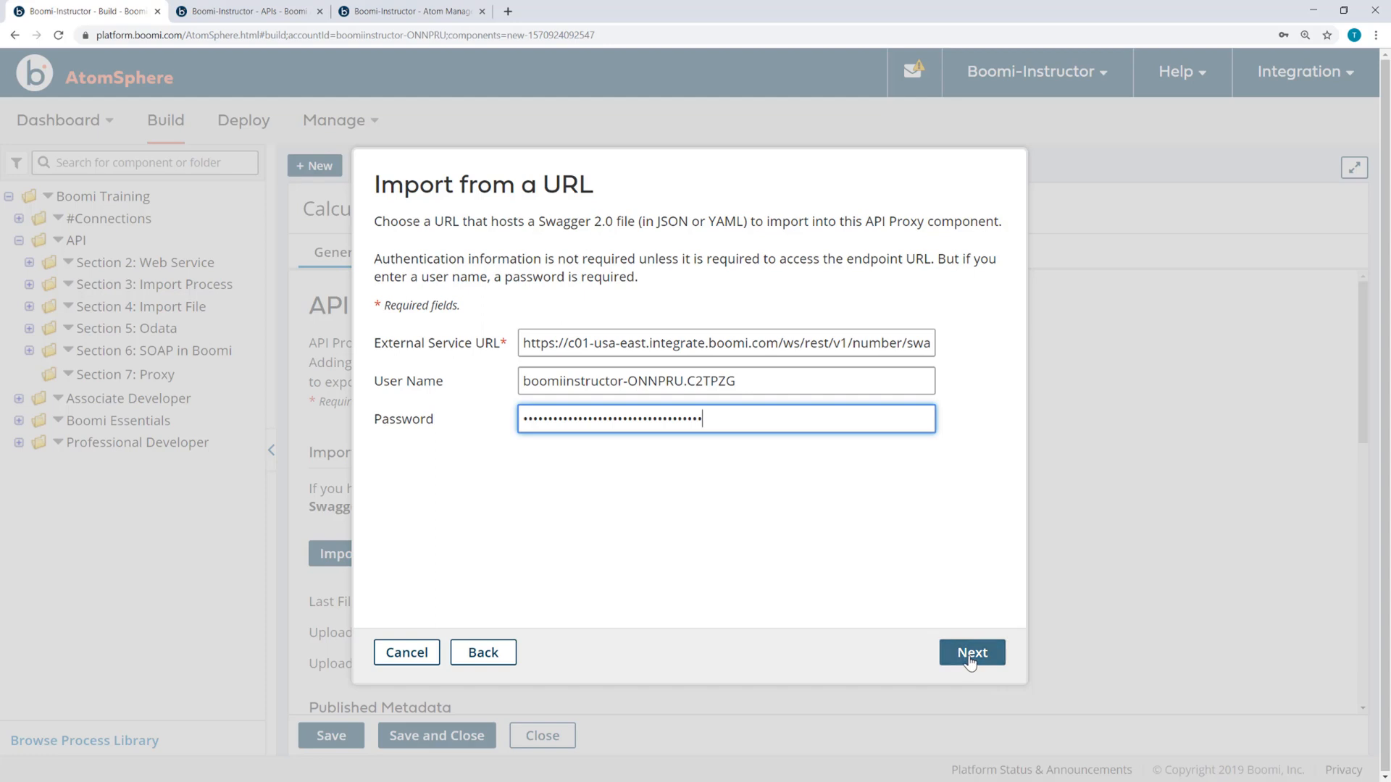
pyautogui.click(971, 652)
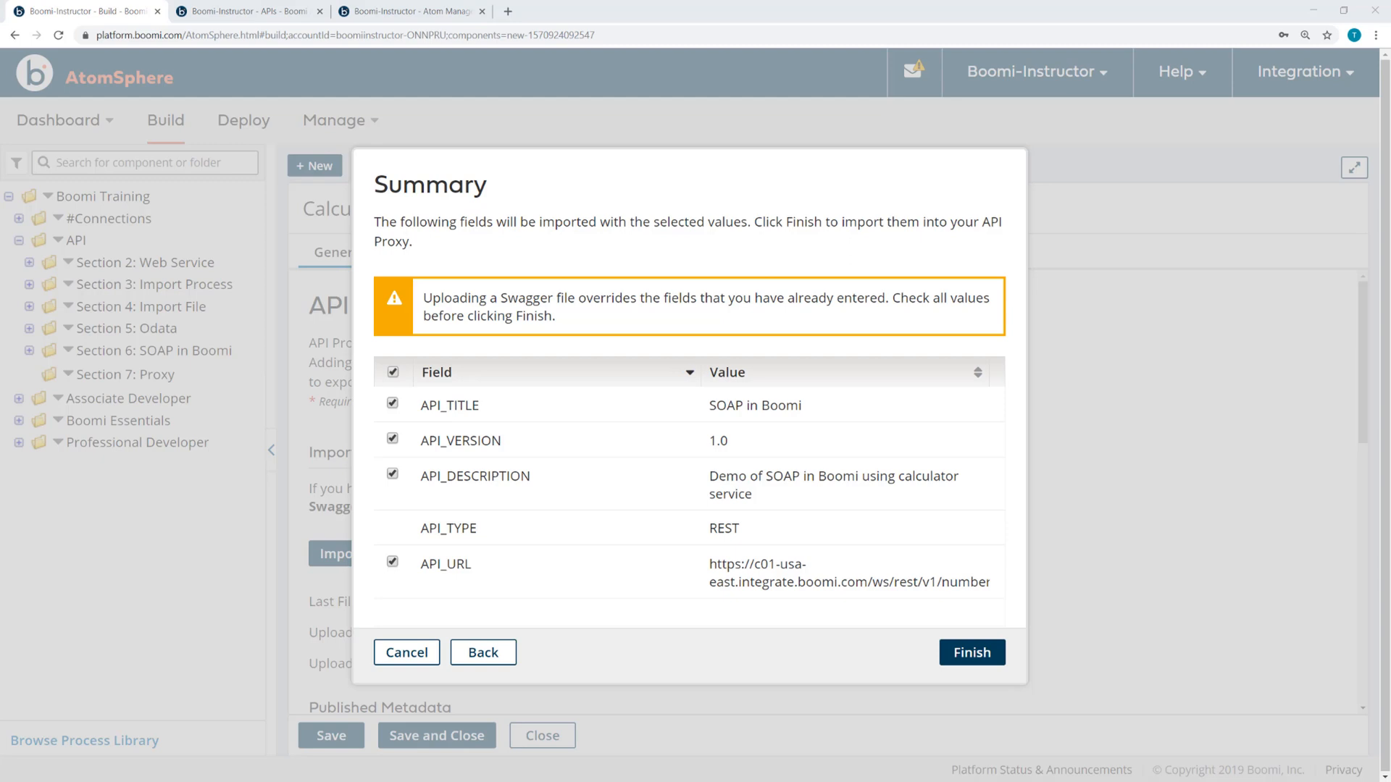
pyautogui.moveTo(845, 636)
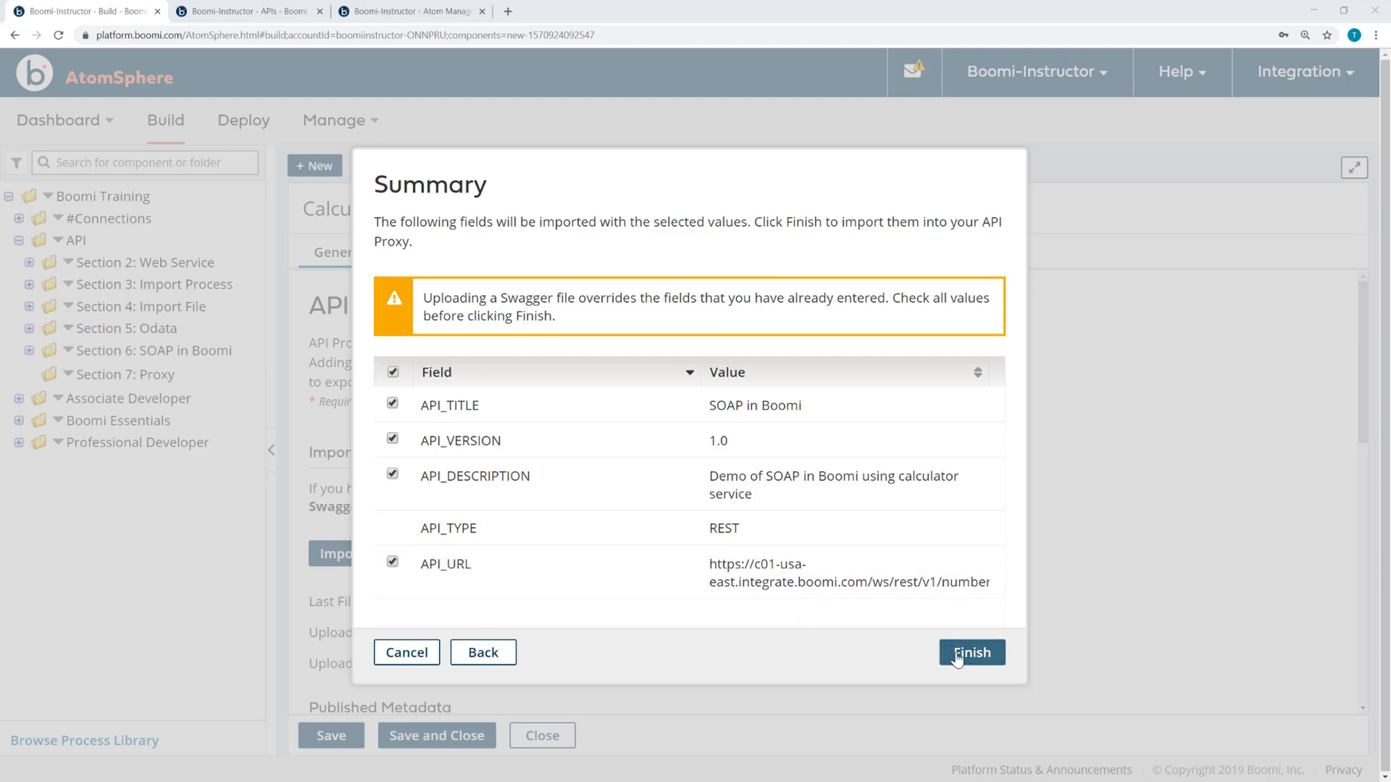
# Step: Finish the import, set Base API Path to proxy/calculator/v1 and save the component
pyautogui.click(971, 652)
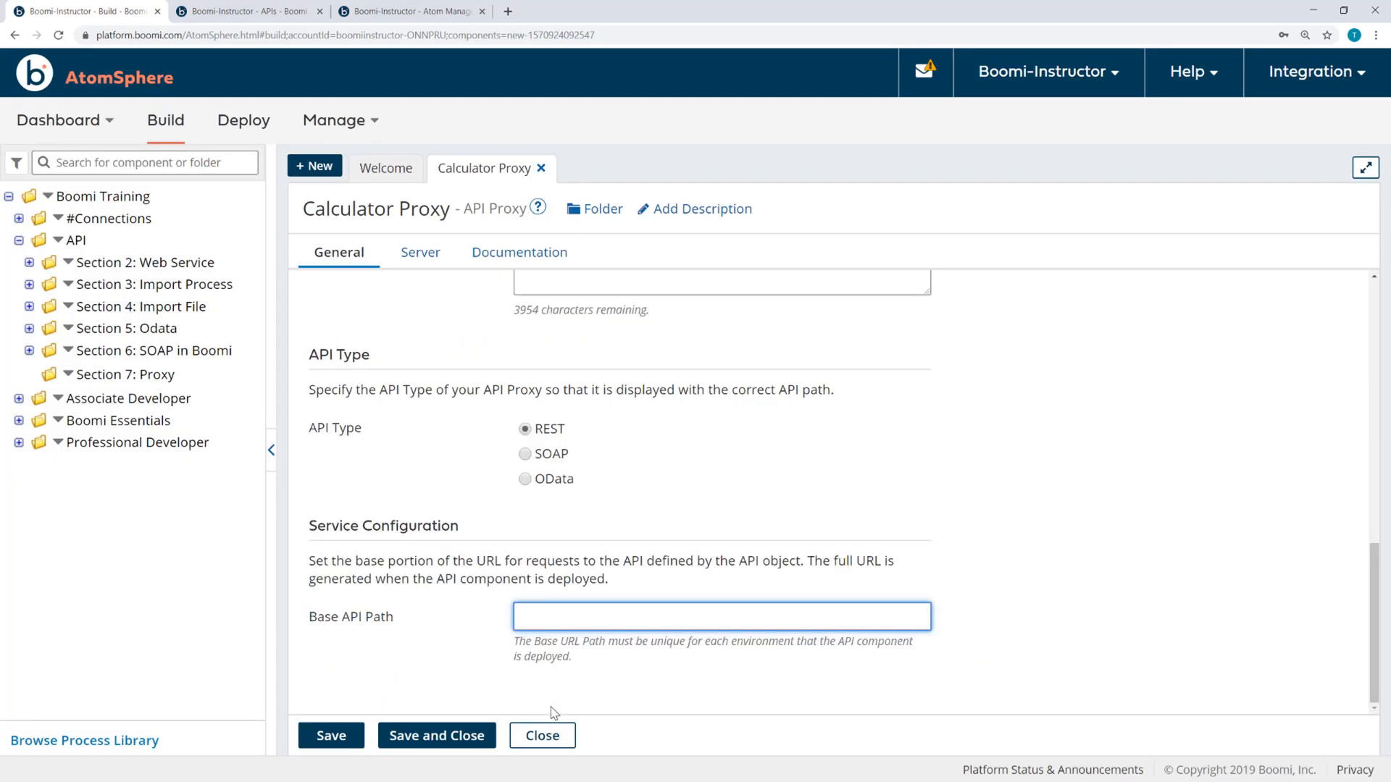
pyautogui.write('proxy/ca')
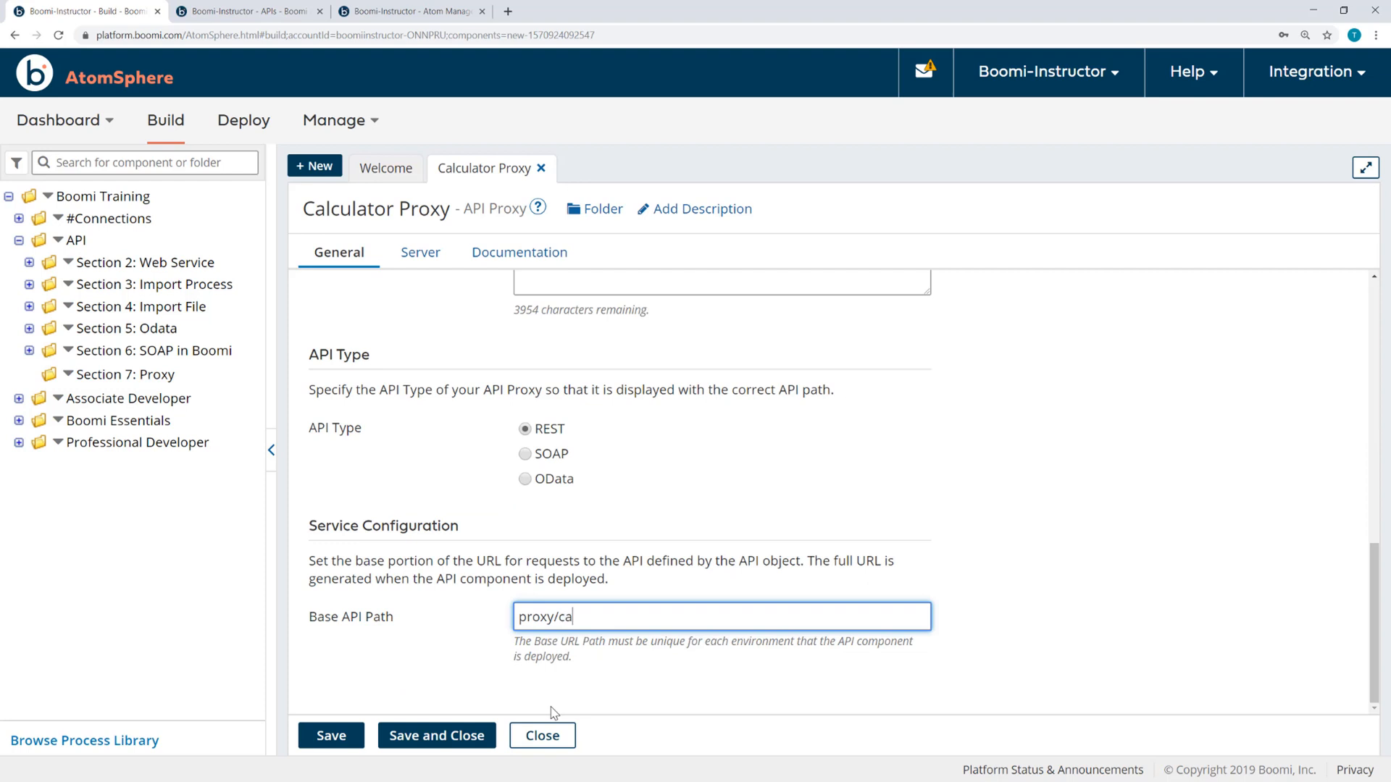
pyautogui.write('l')
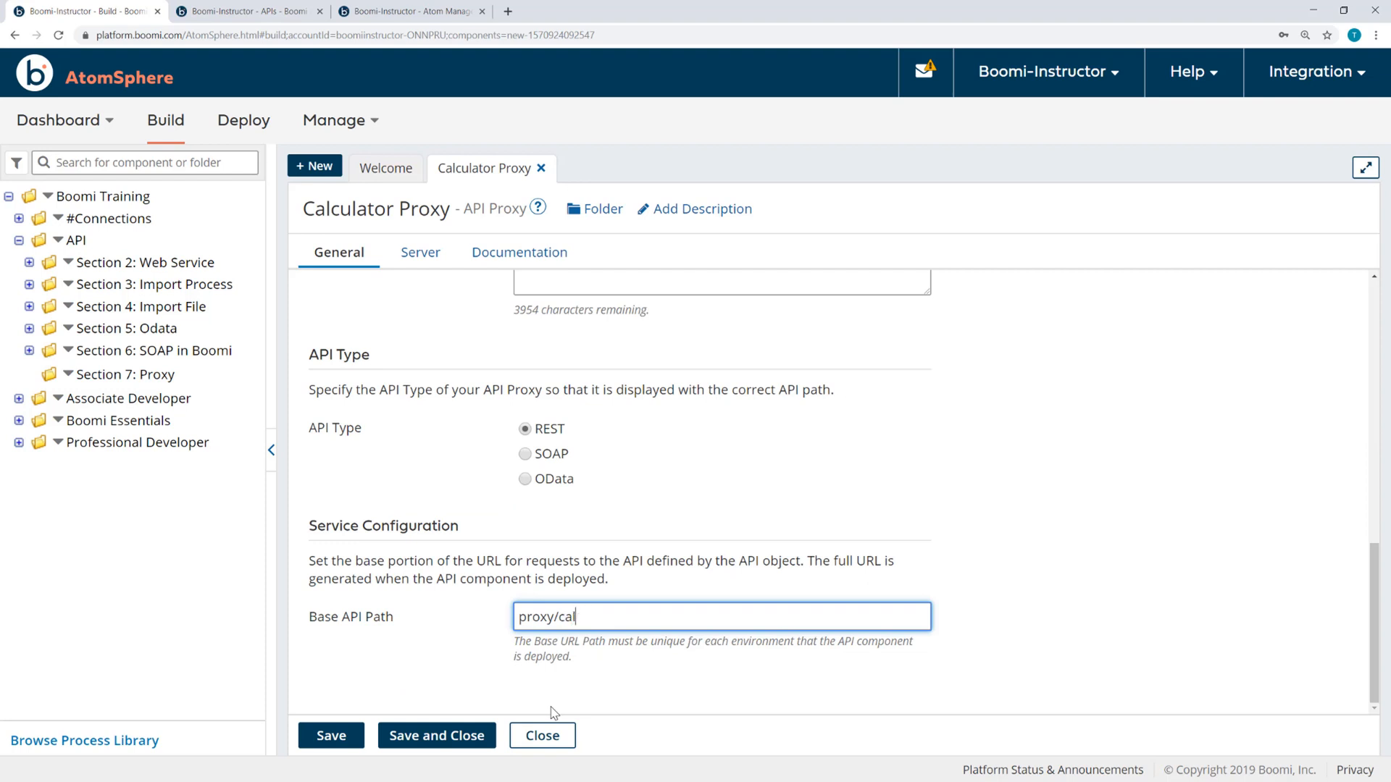
pyautogui.write('cula')
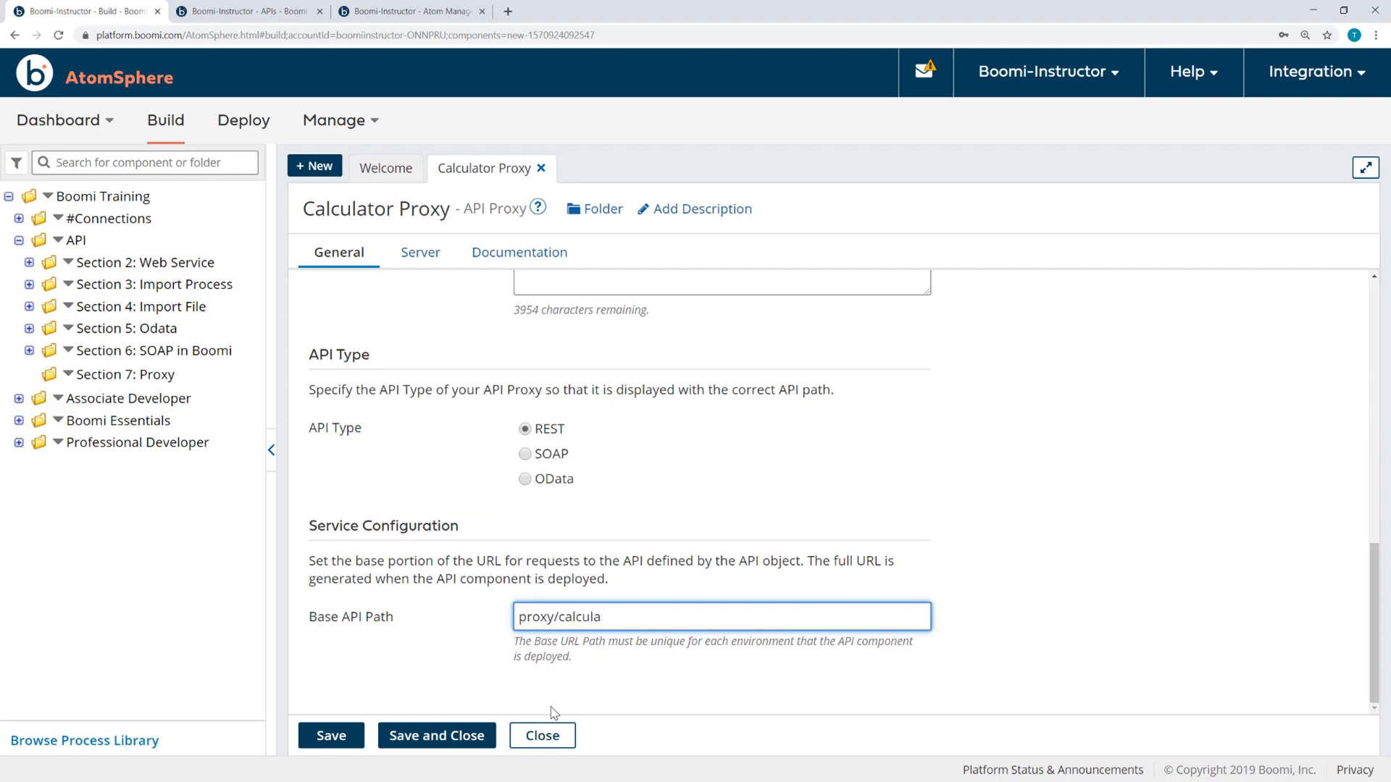
pyautogui.write('tor/v1')
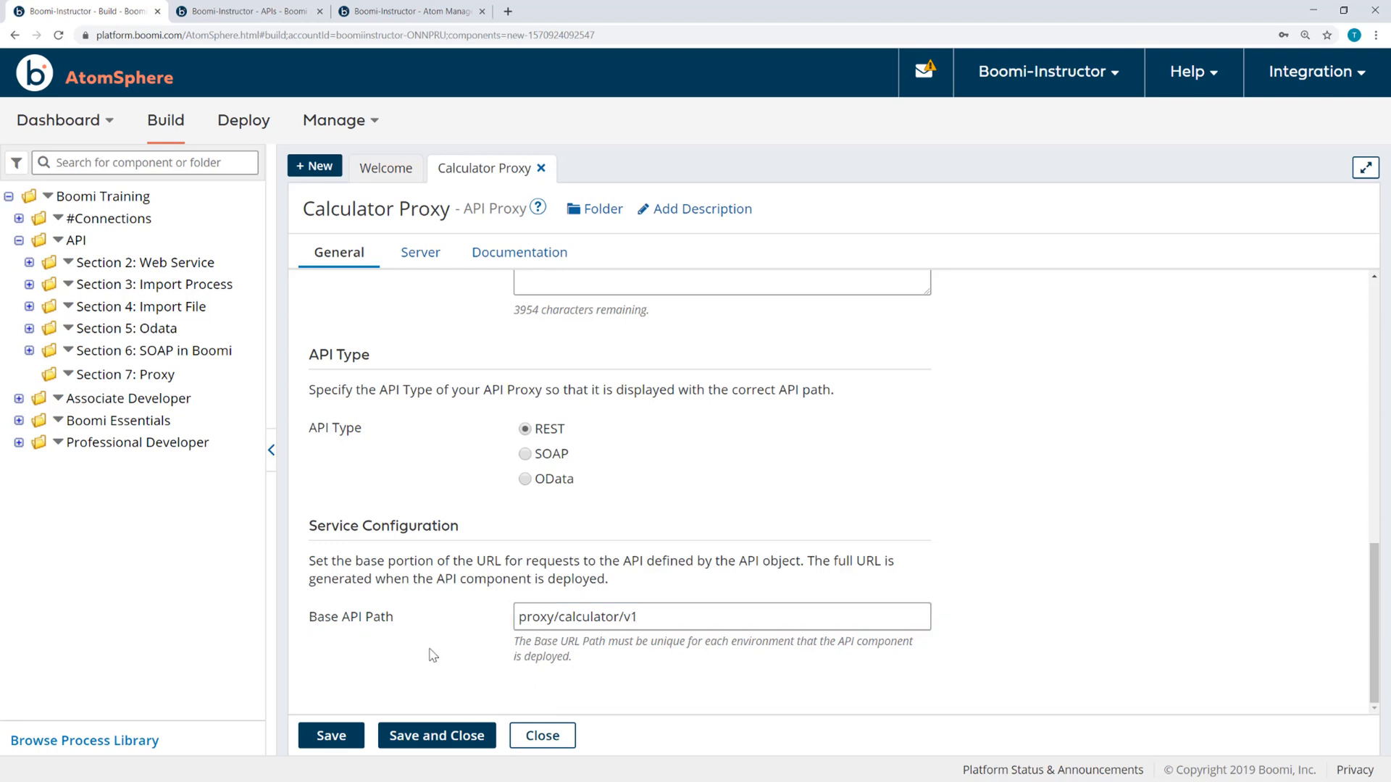
pyautogui.moveTo(554, 437)
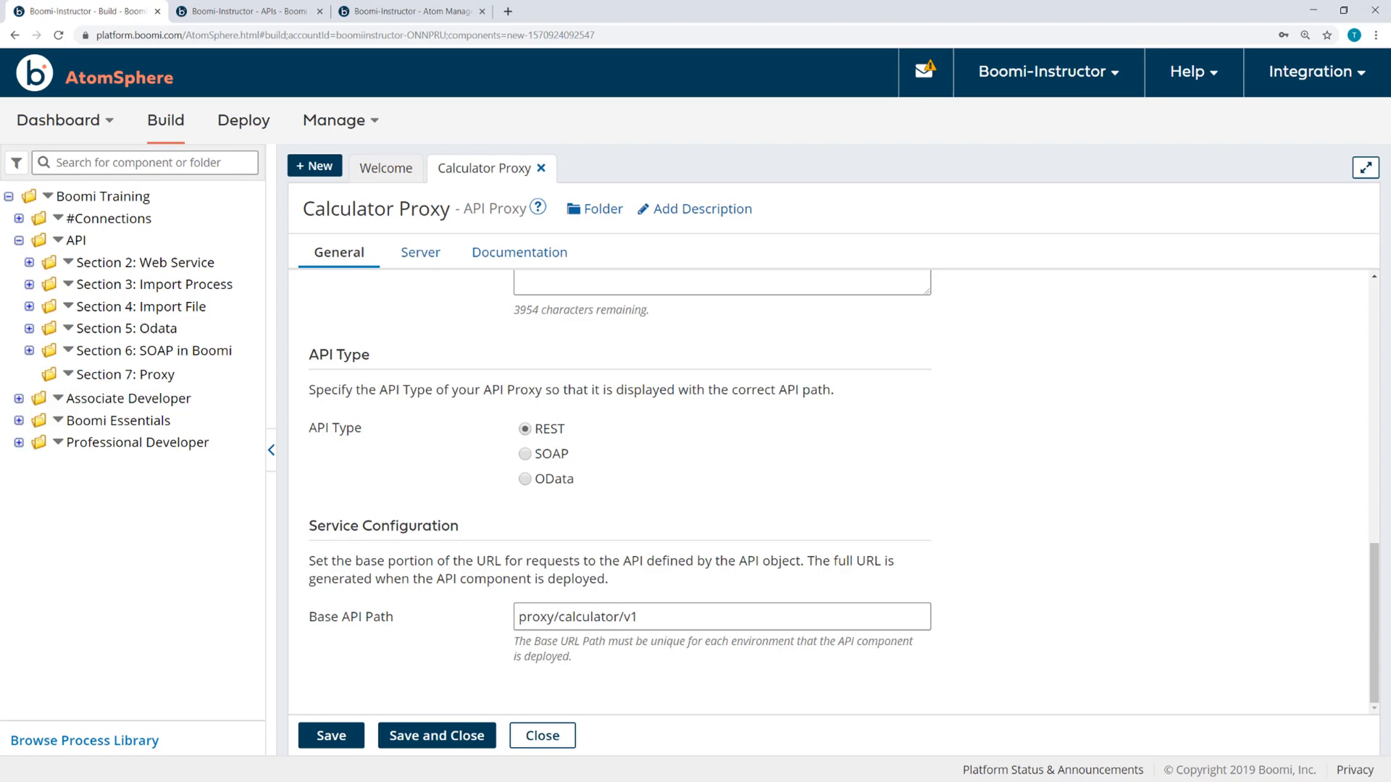
pyautogui.moveTo(356, 533)
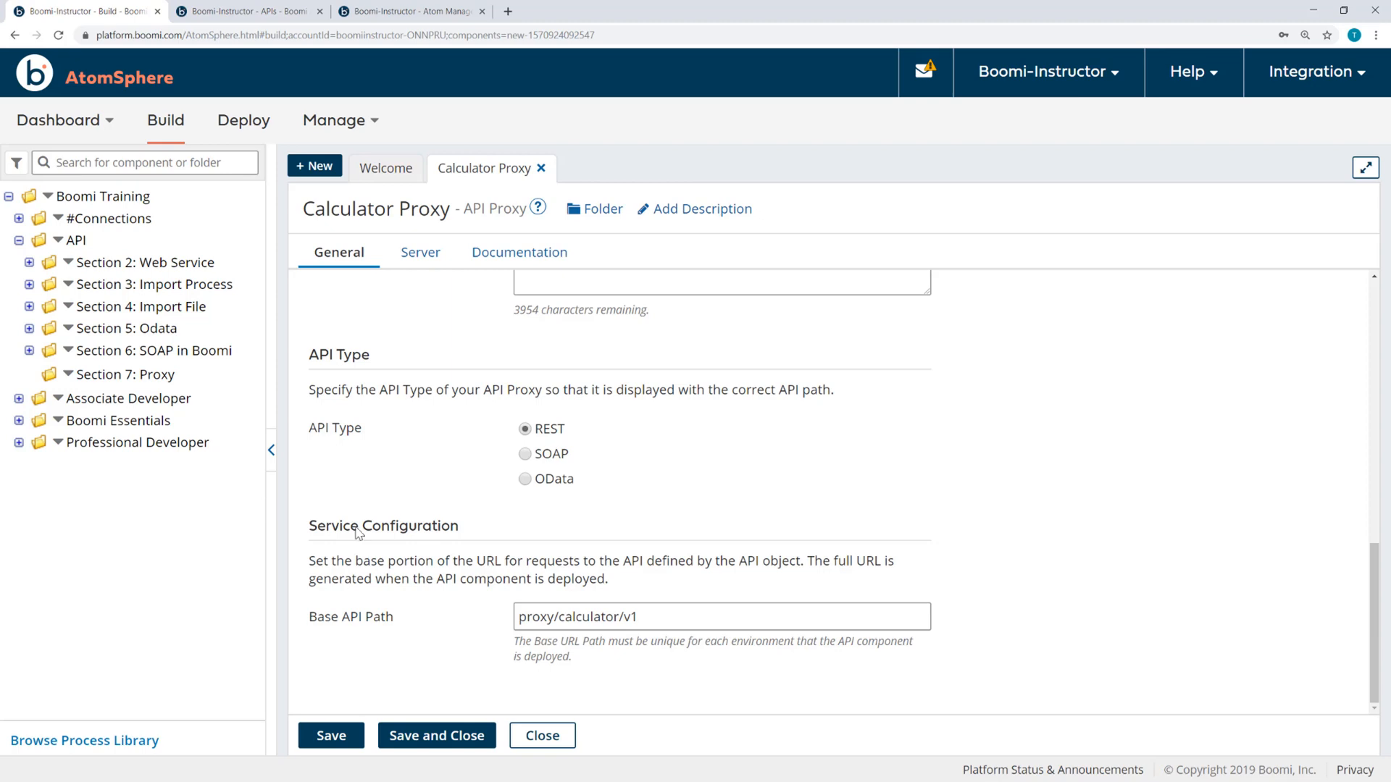
pyautogui.click(330, 736)
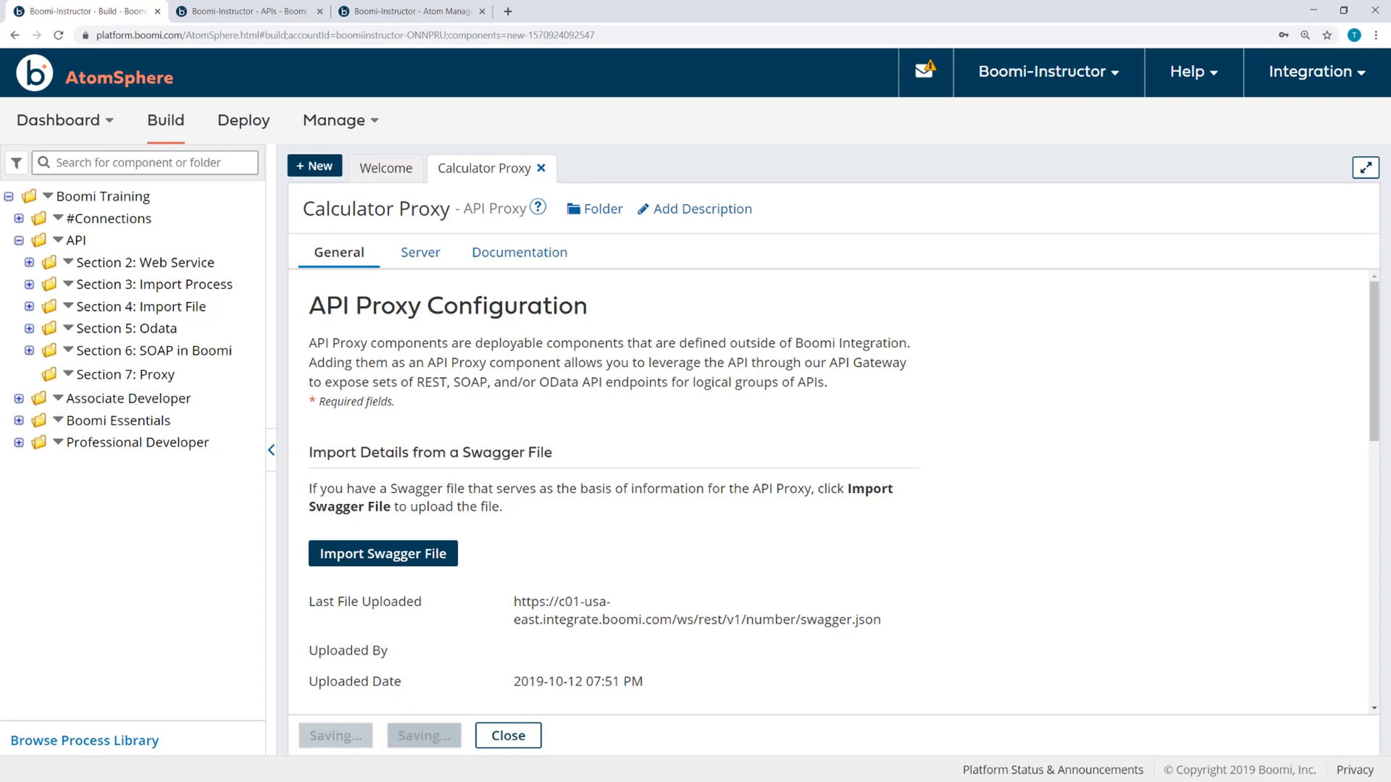
# Step: Set the server authentication to Basic Authentication with user name boomiinstructor-ONNPRU.C2TPZG
pyautogui.click(418, 252)
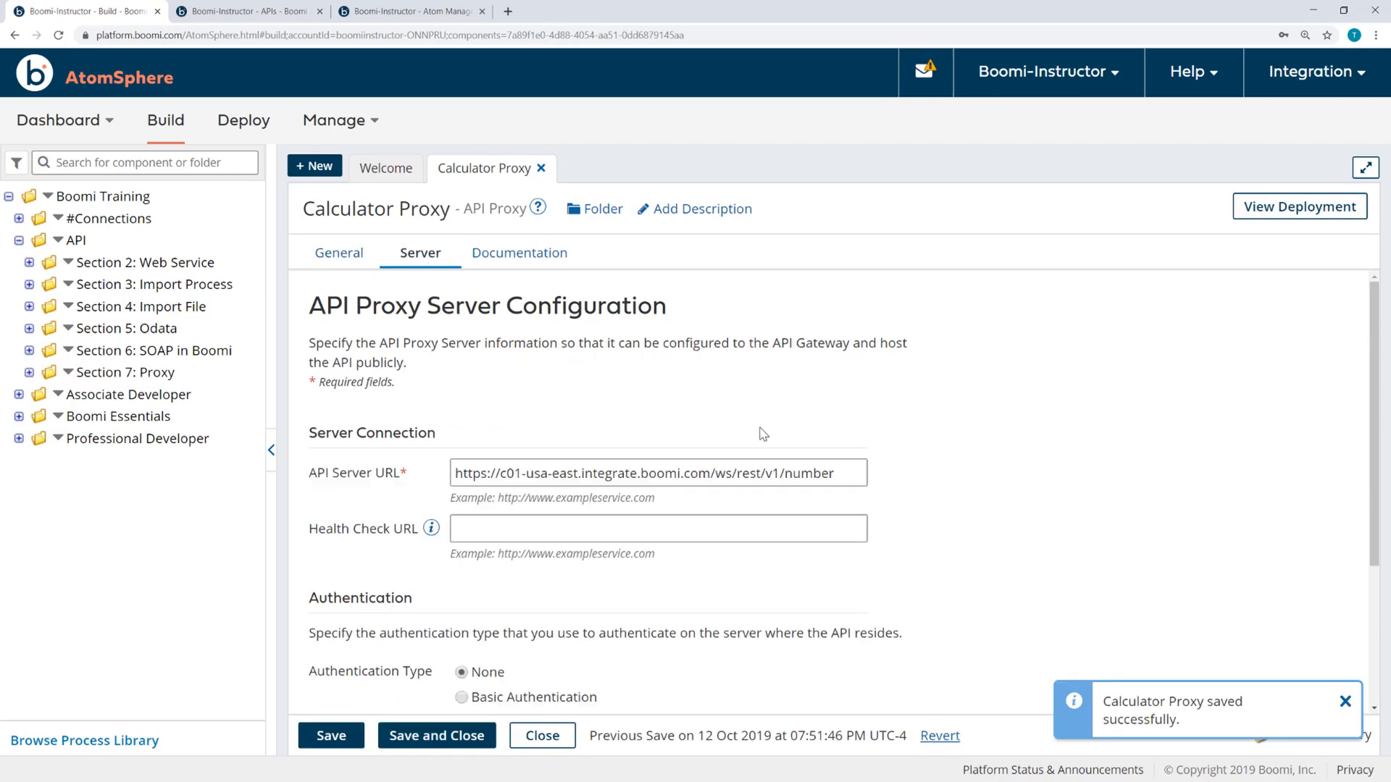
pyautogui.moveTo(368, 586)
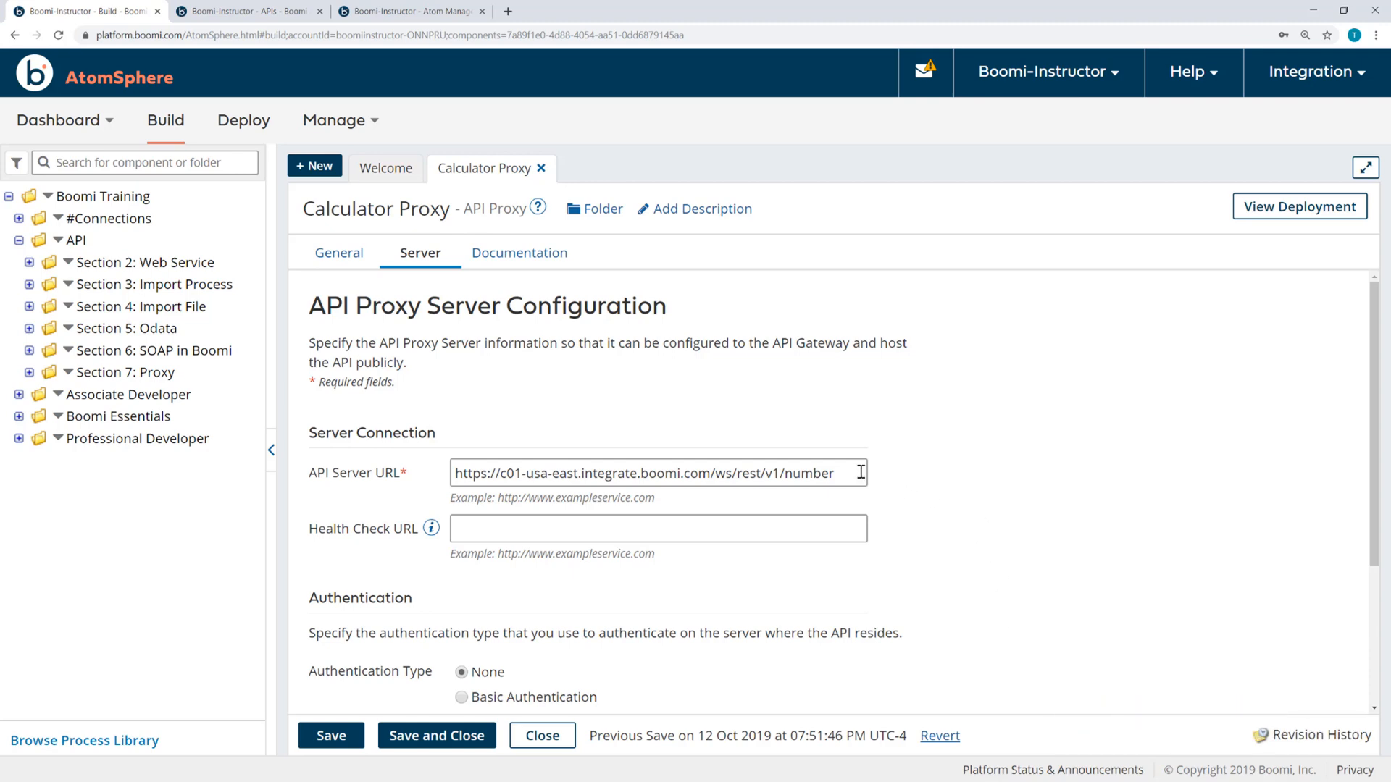
pyautogui.scroll(-3)
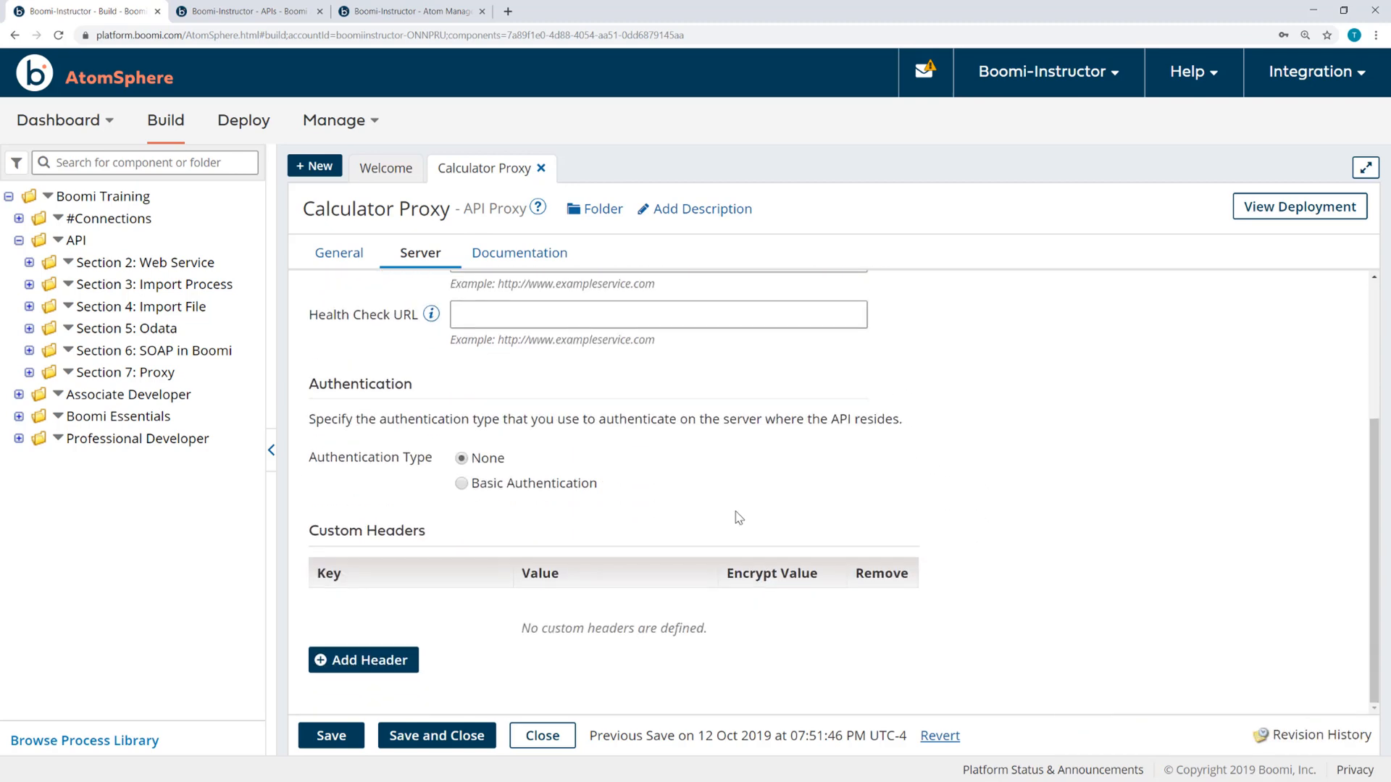
pyautogui.click(460, 484)
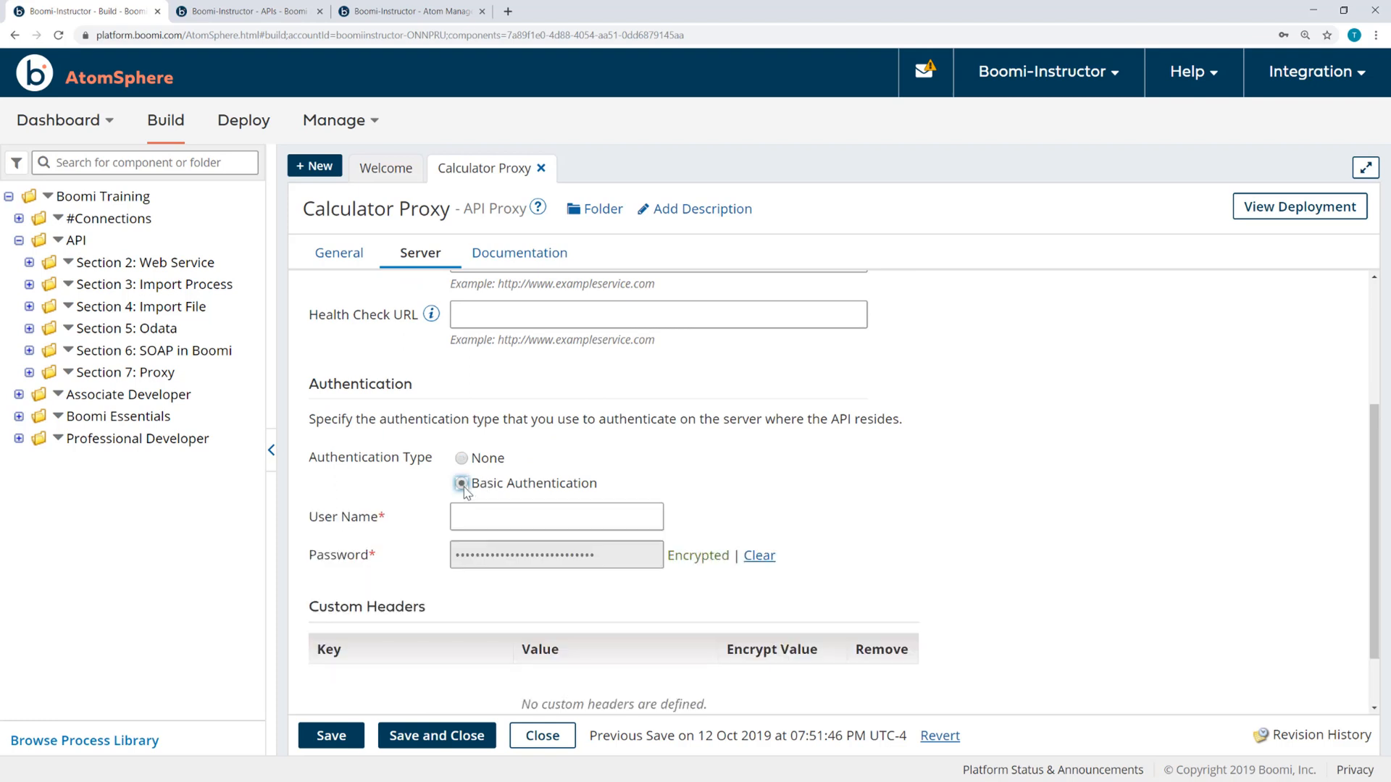
pyautogui.moveTo(294, 473)
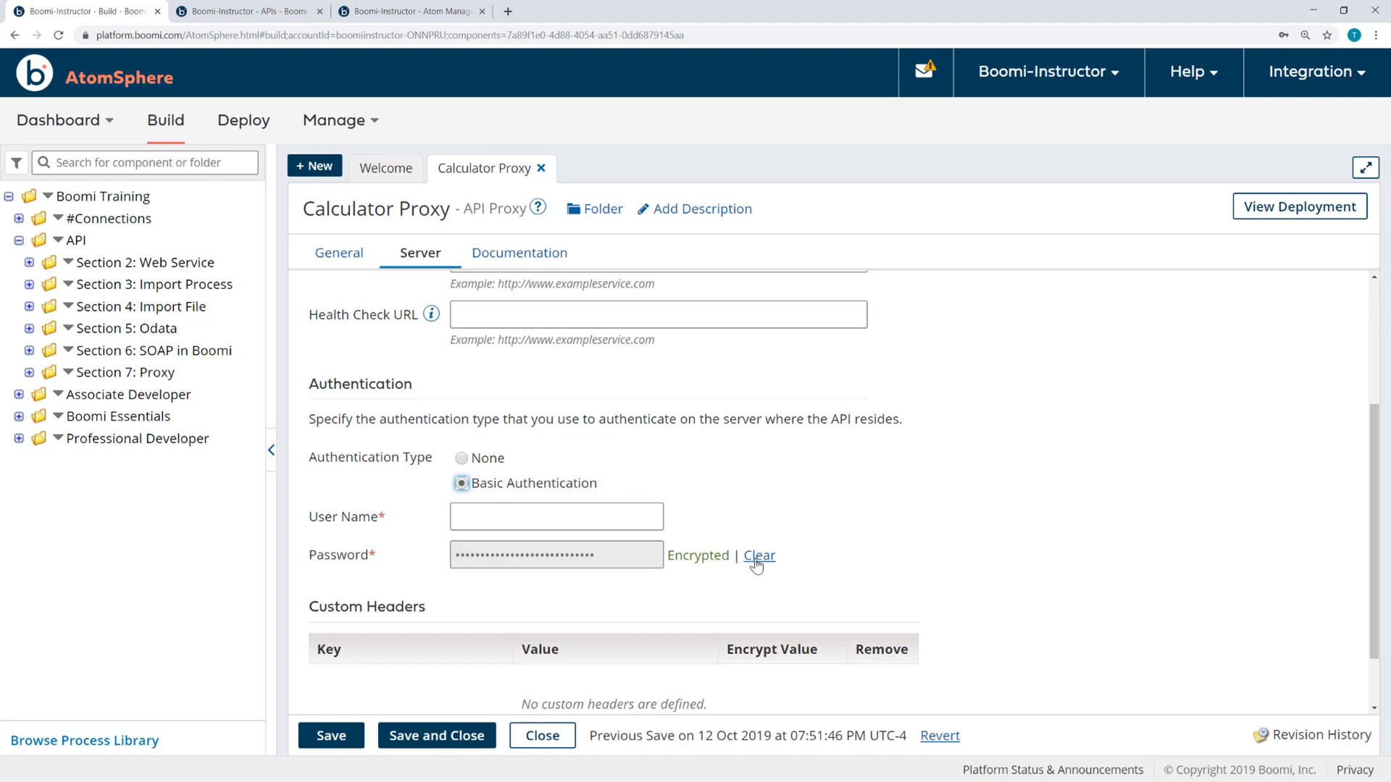
pyautogui.click(759, 557)
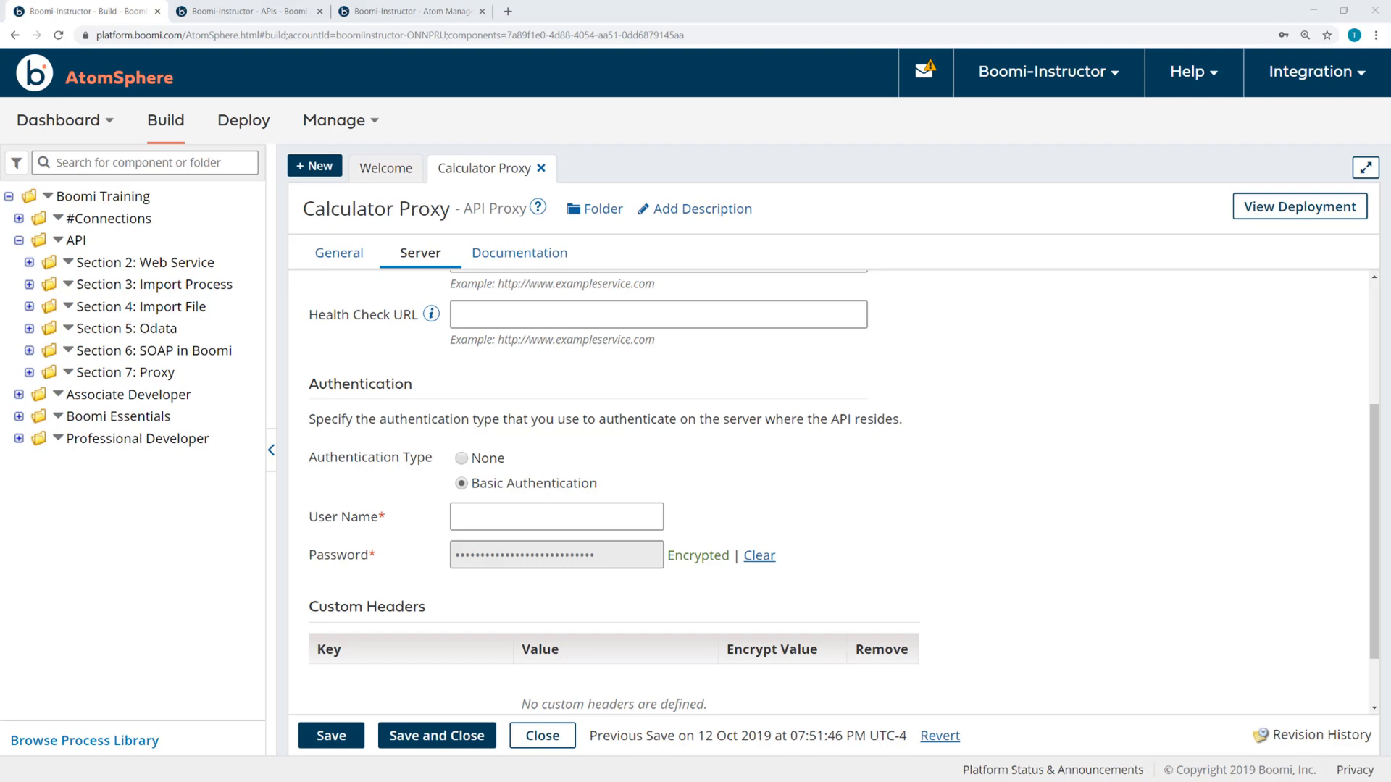
pyautogui.moveTo(273, 314)
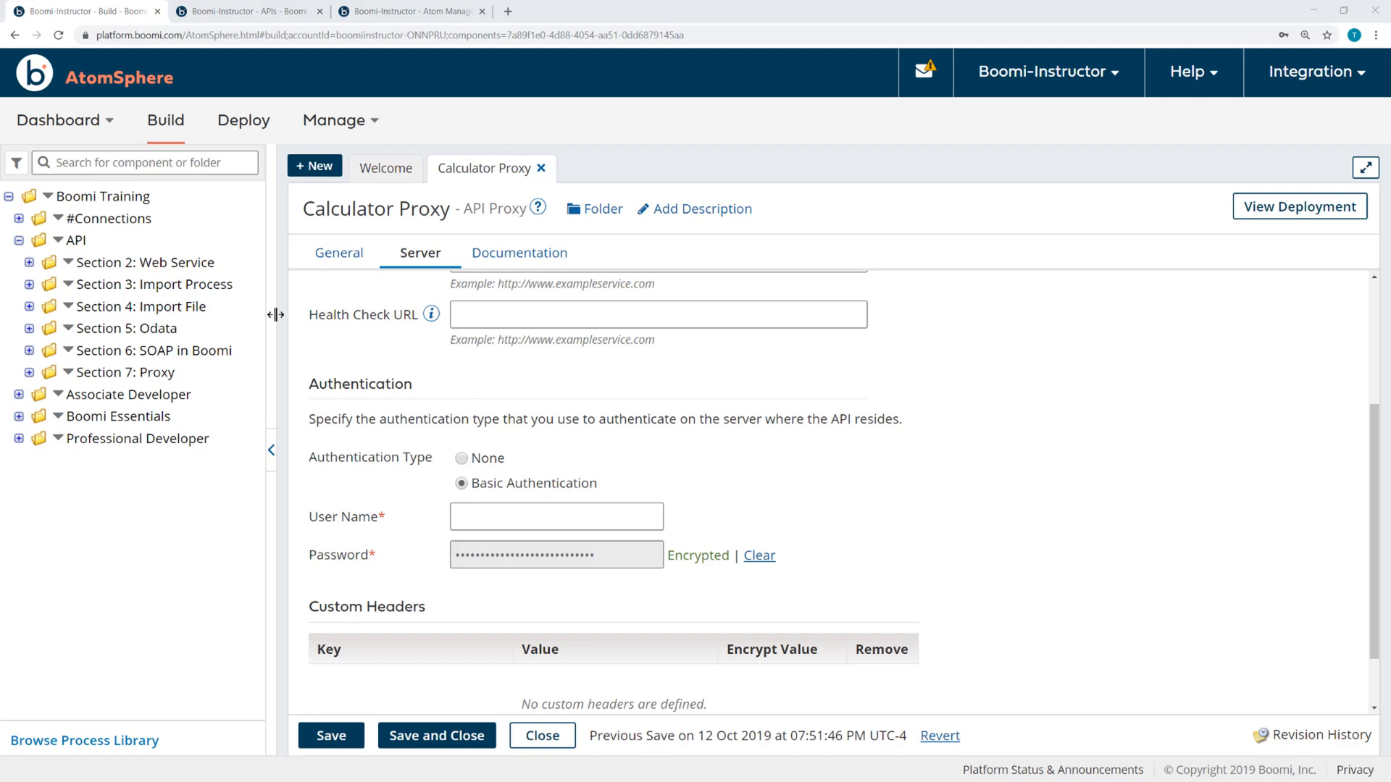
pyautogui.write('boomiinstructor-ONNPRU.C2TPZG')
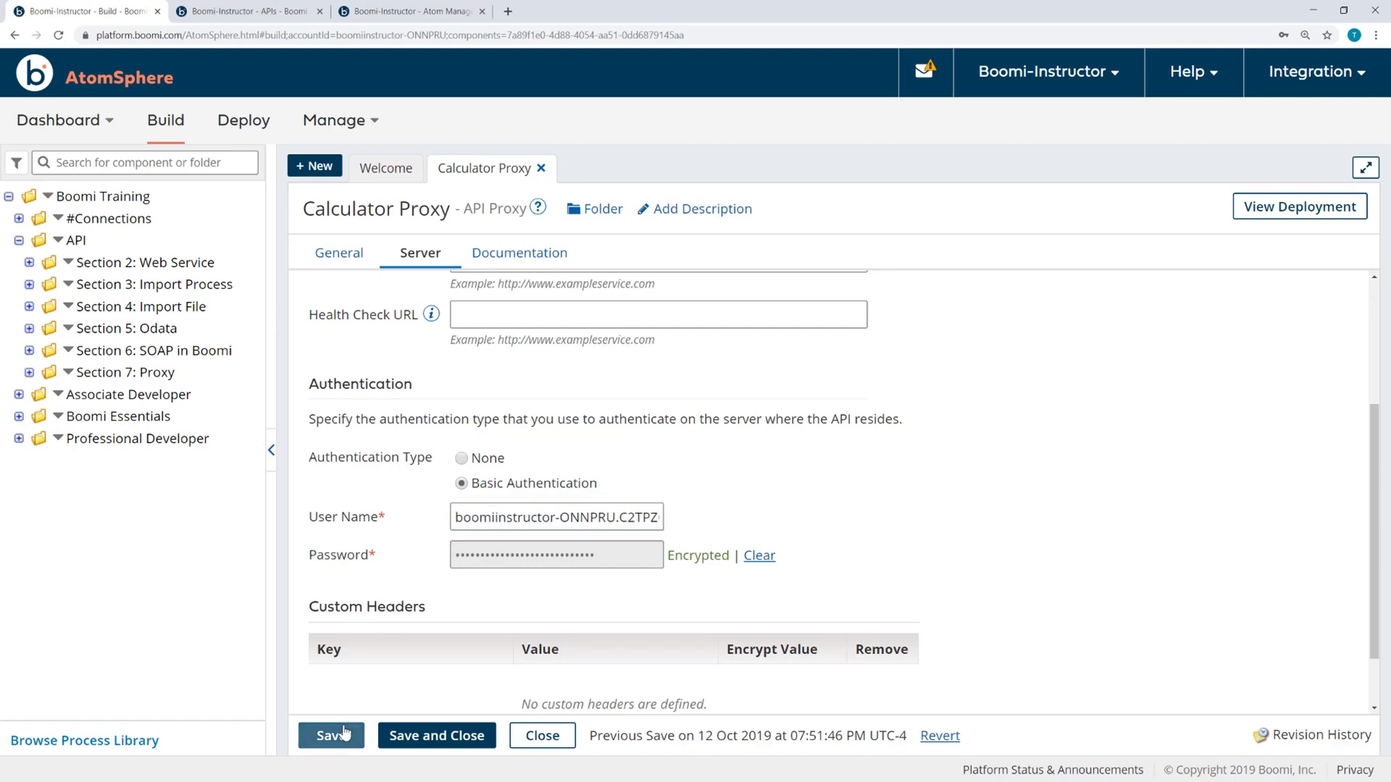
# Step: Save the Calculator Proxy settings, then save and close the component
pyautogui.click(331, 736)
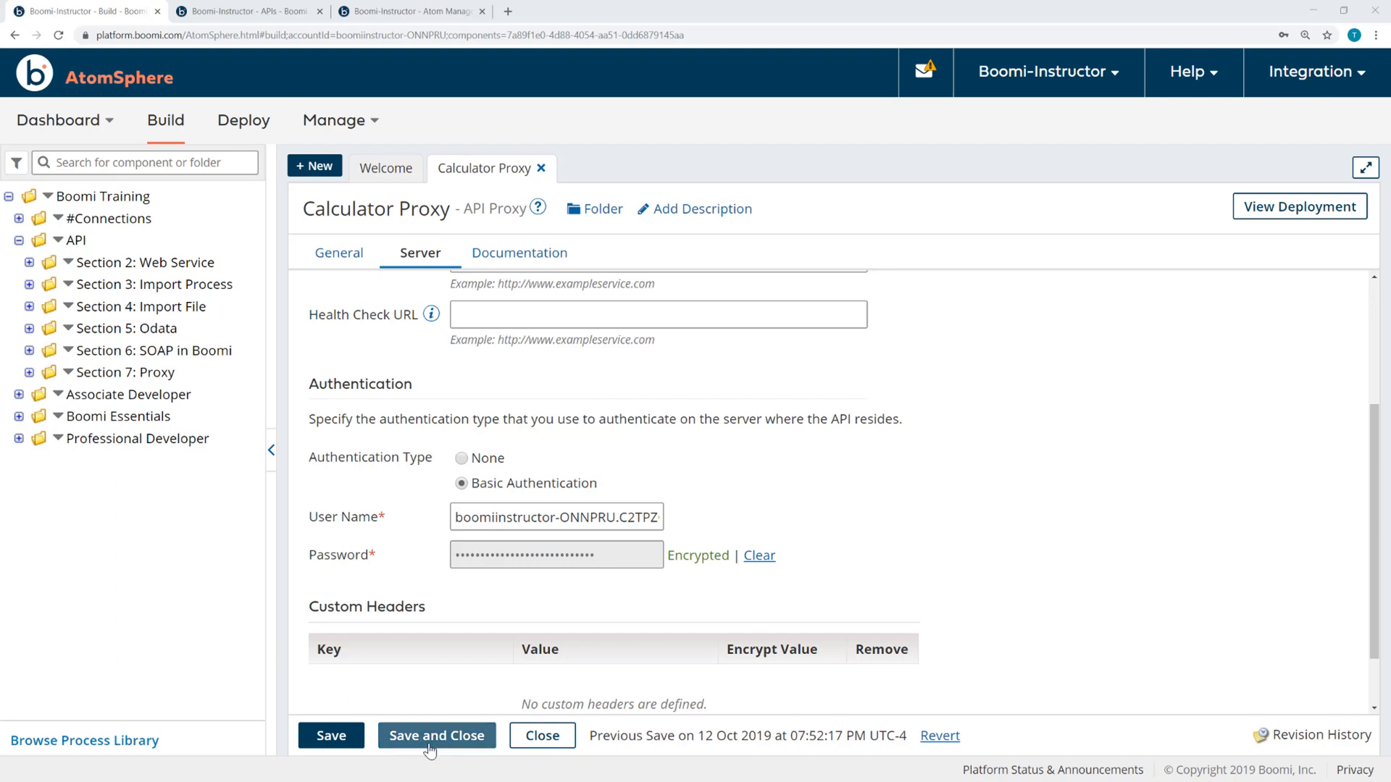
pyautogui.click(436, 737)
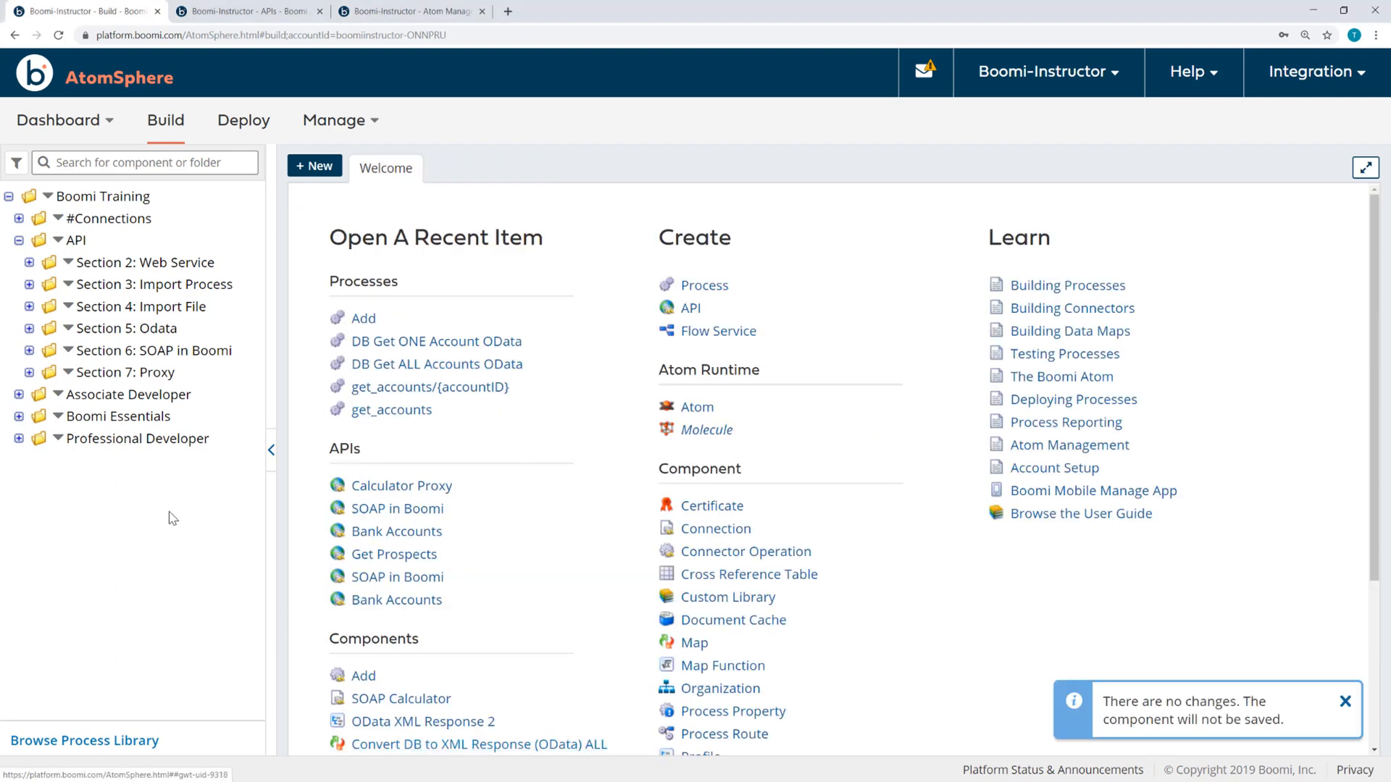